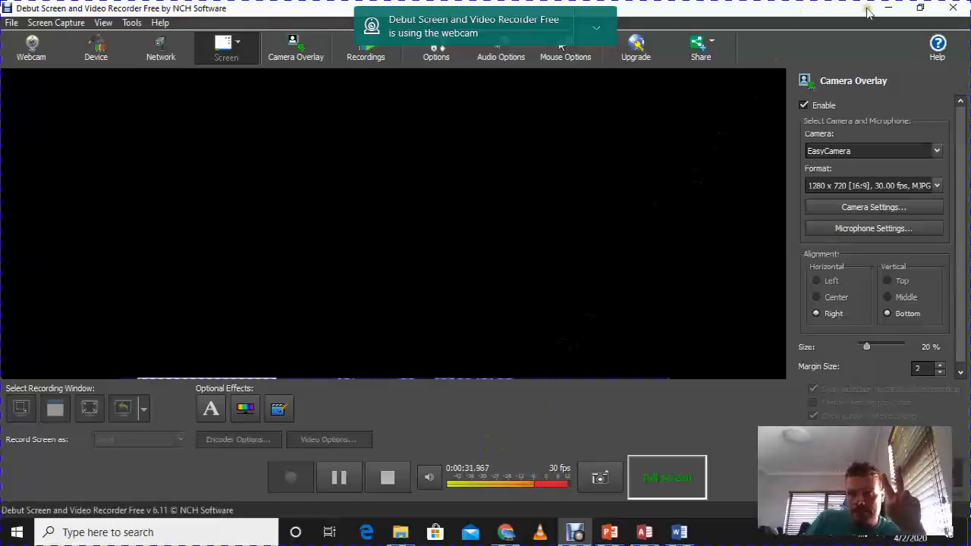
Bring up the Word notes defining grouping records and sorting records.
{"action": "left_click", "coordinate": [680, 531]}
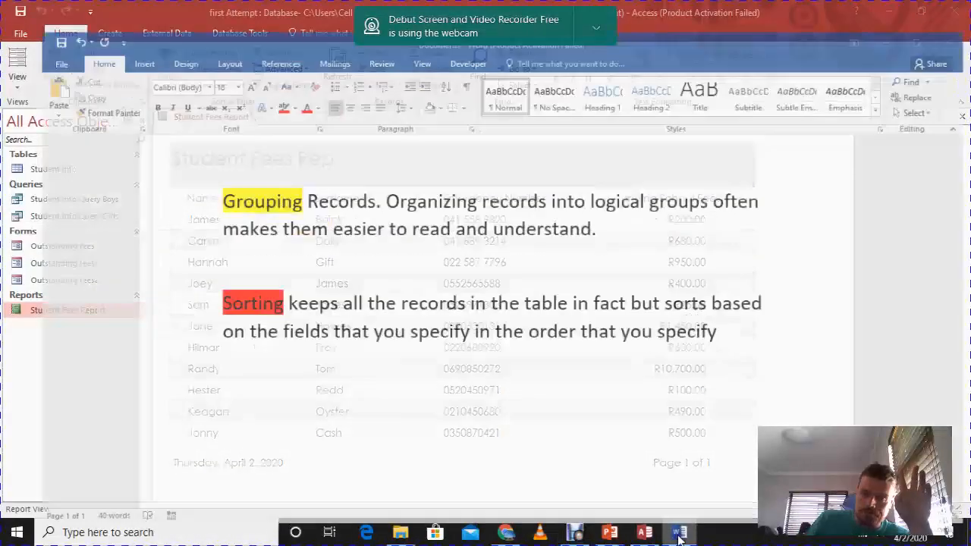
{"action": "left_click", "coordinate": [679, 531]}
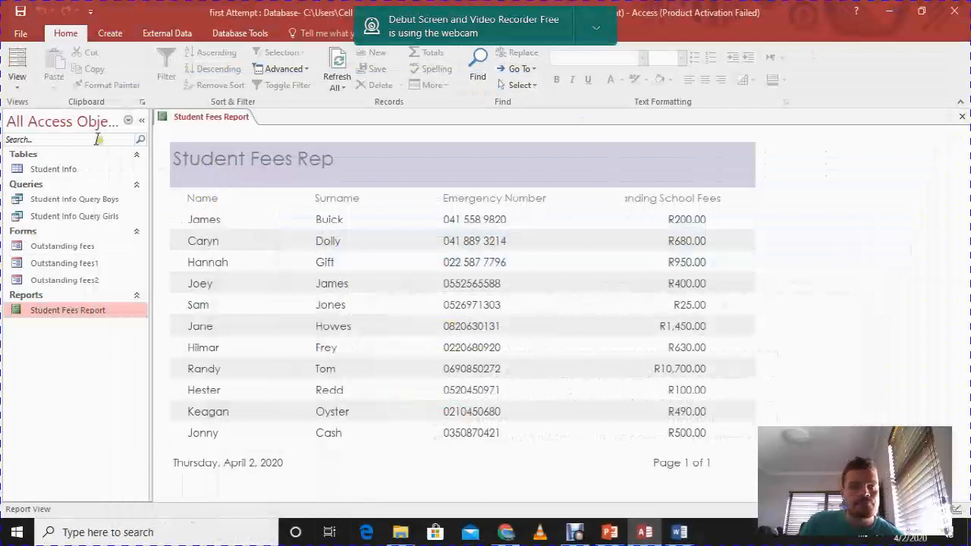
{"action": "mouse_move", "coordinate": [103, 124]}
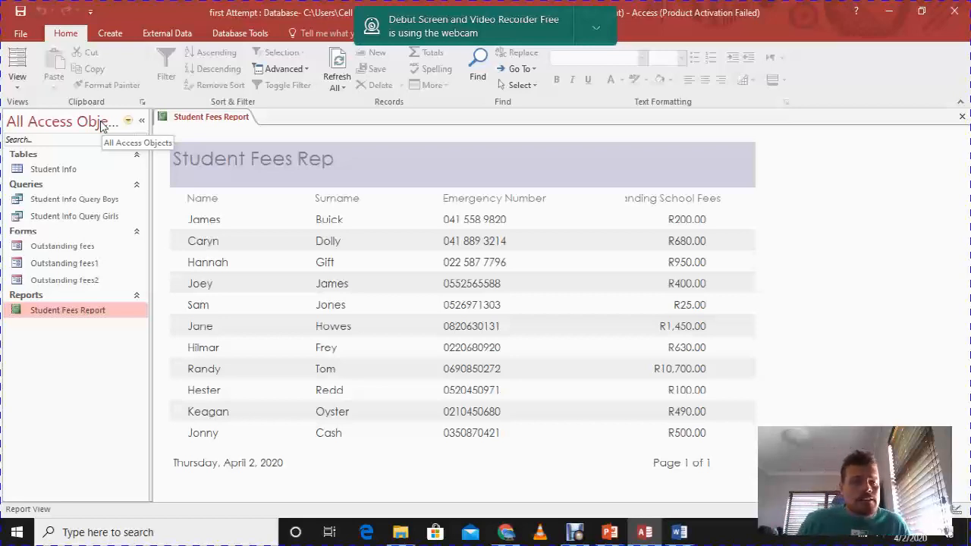
Open the Student Info table from the Navigation Pane to review its records.
{"action": "double_click", "coordinate": [54, 168]}
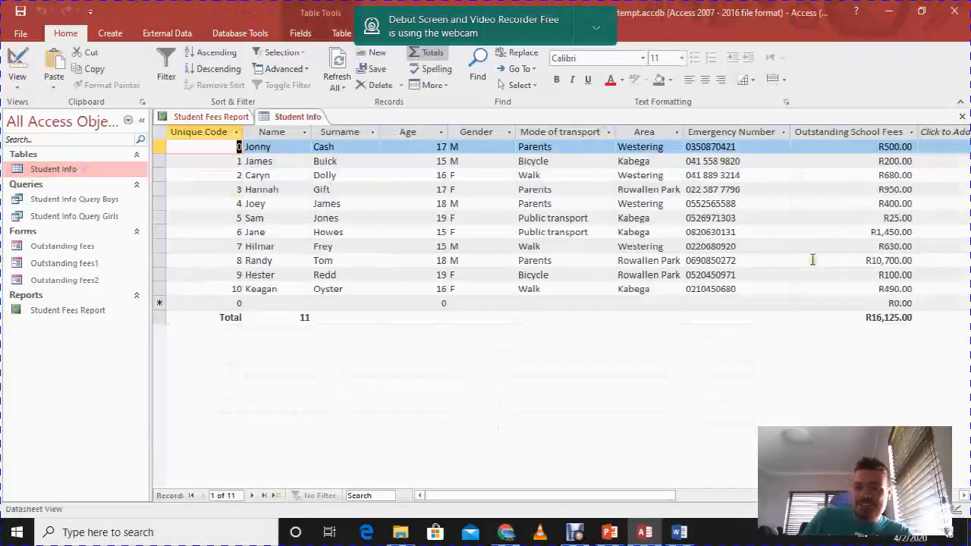
{"action": "mouse_move", "coordinate": [106, 199]}
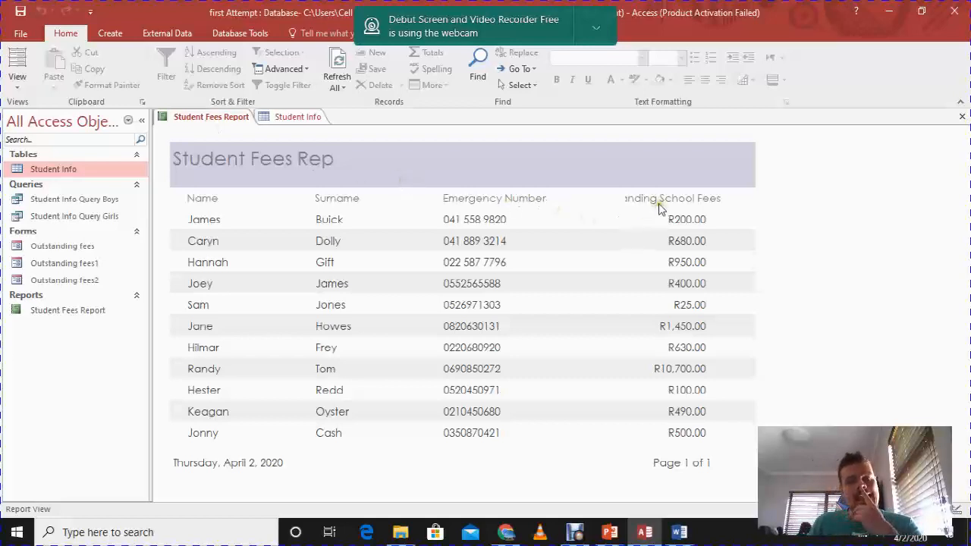
{"action": "mouse_move", "coordinate": [674, 206]}
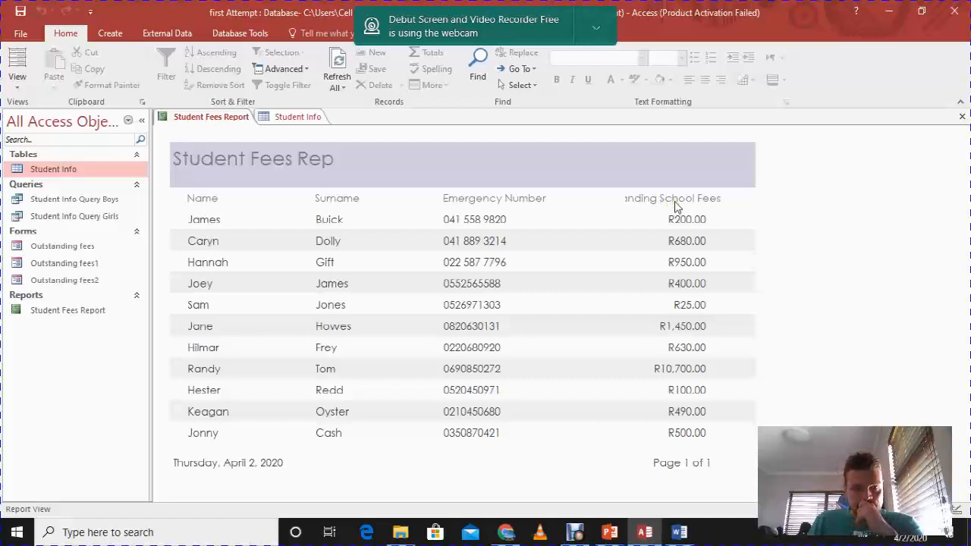
{"action": "mouse_move", "coordinate": [674, 195]}
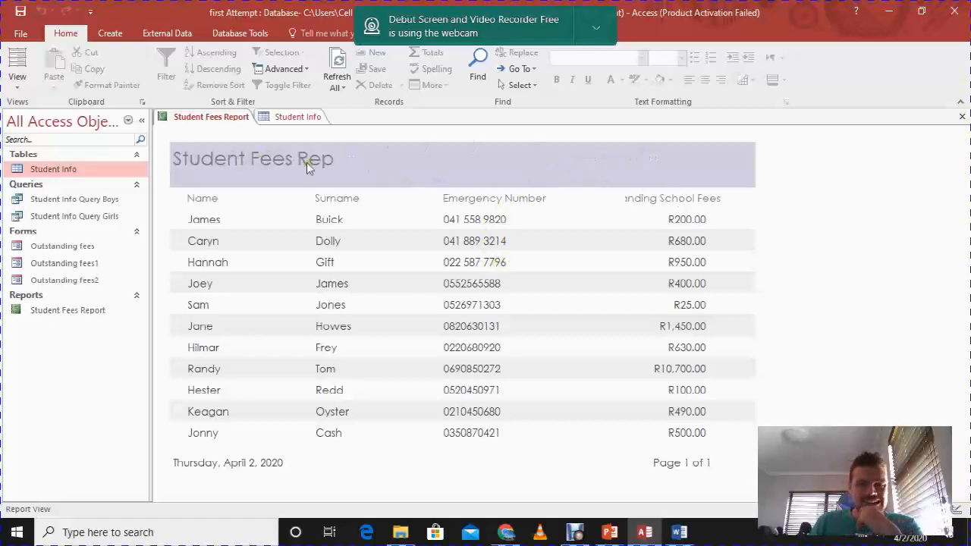
{"action": "mouse_move", "coordinate": [637, 168]}
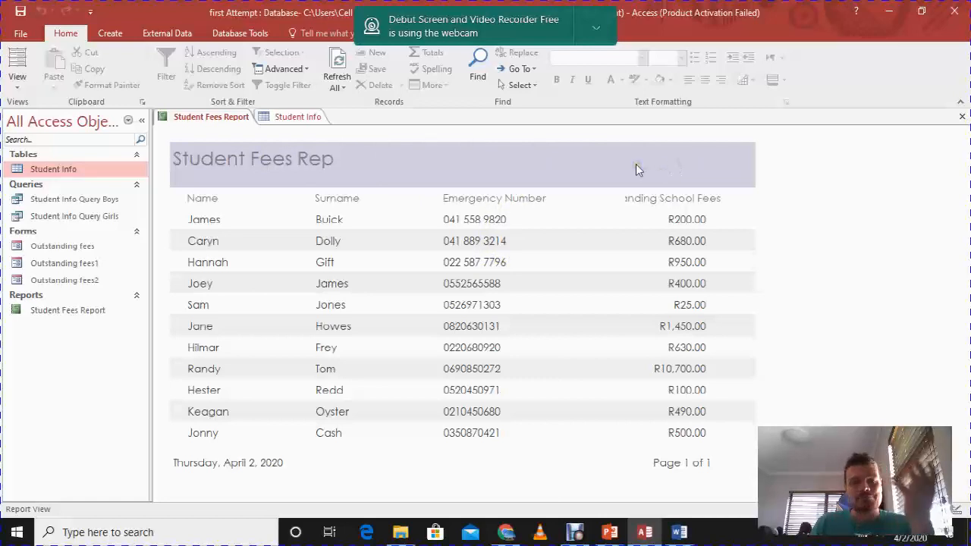
{"action": "mouse_move", "coordinate": [533, 179]}
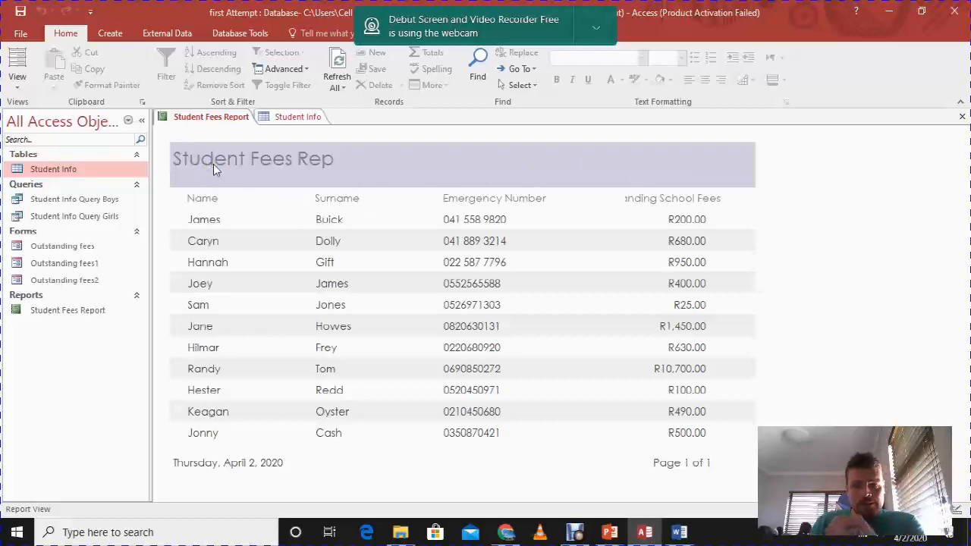
{"action": "mouse_move", "coordinate": [880, 252]}
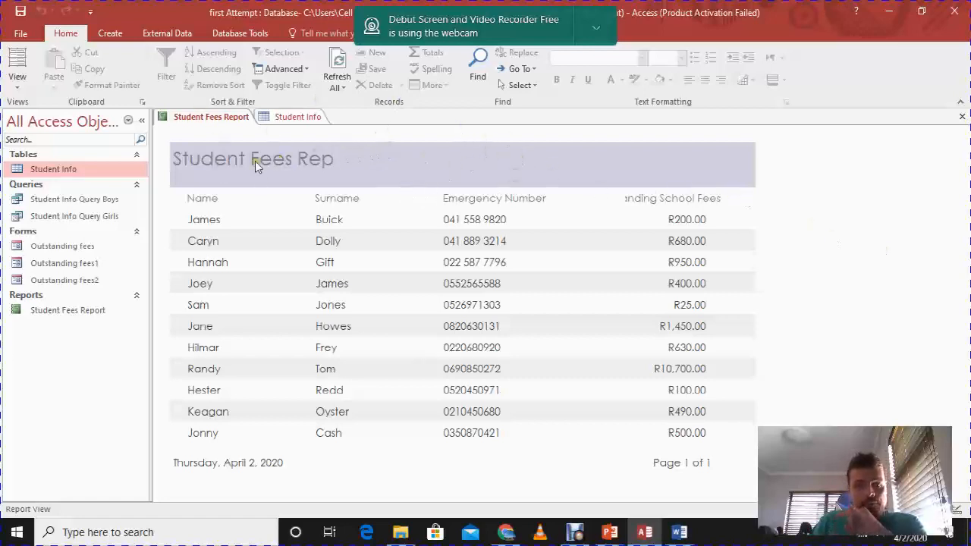
{"action": "mouse_move", "coordinate": [224, 153]}
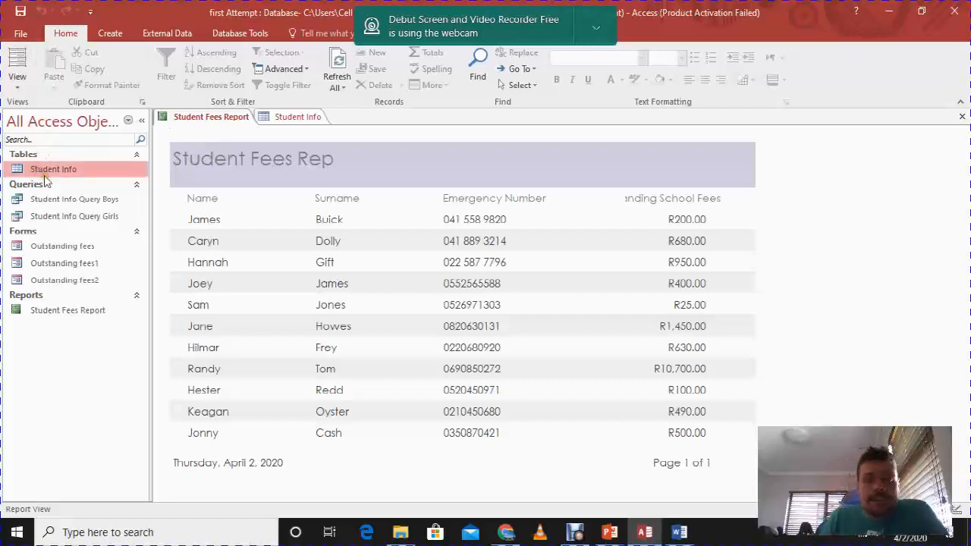
In Design View, select the Outstanding School Fees heading in the Page Header for widening.
{"action": "left_click", "coordinate": [17, 68]}
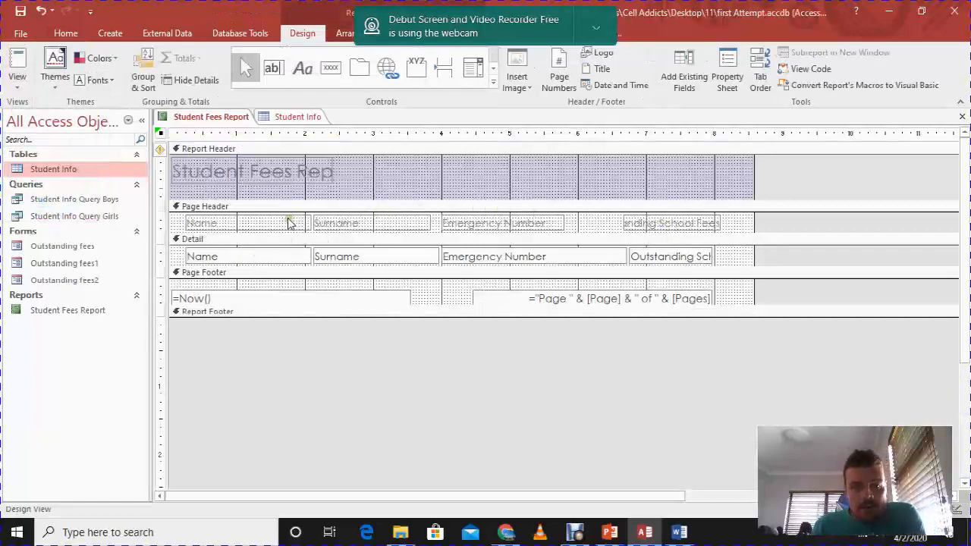
{"action": "left_click", "coordinate": [337, 223]}
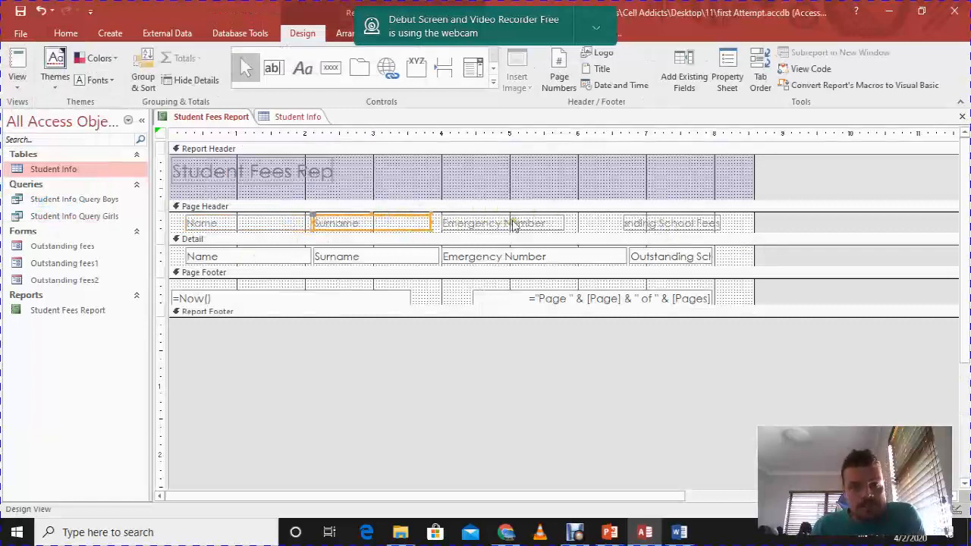
{"action": "left_click", "coordinate": [671, 223]}
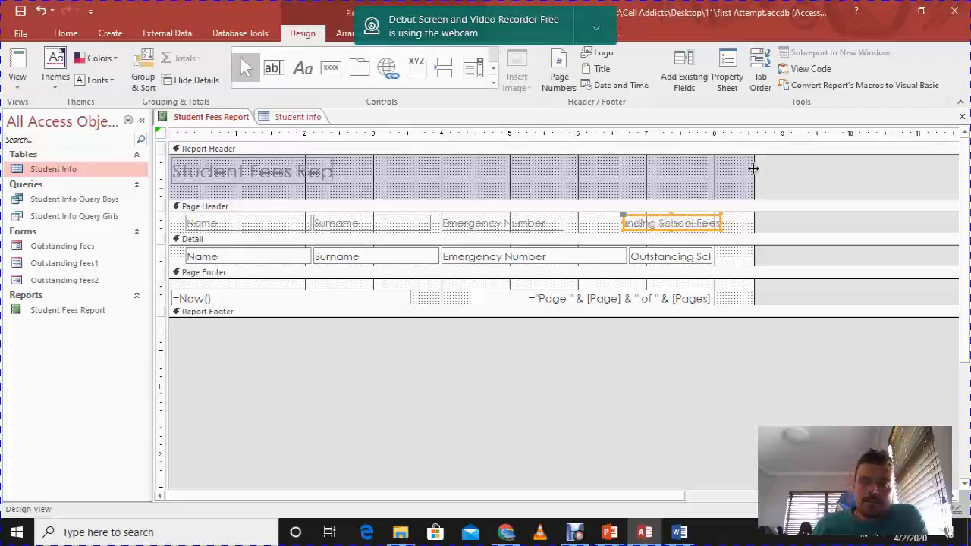
{"action": "mouse_move", "coordinate": [750, 255]}
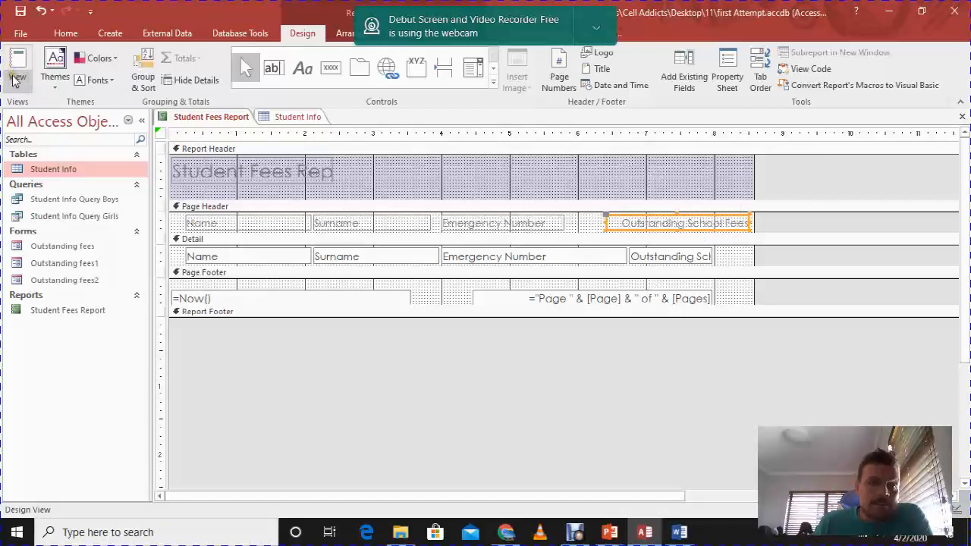
Preview the report in Report View to confirm the Outstanding School Fees heading reads fully.
{"action": "left_click", "coordinate": [16, 68]}
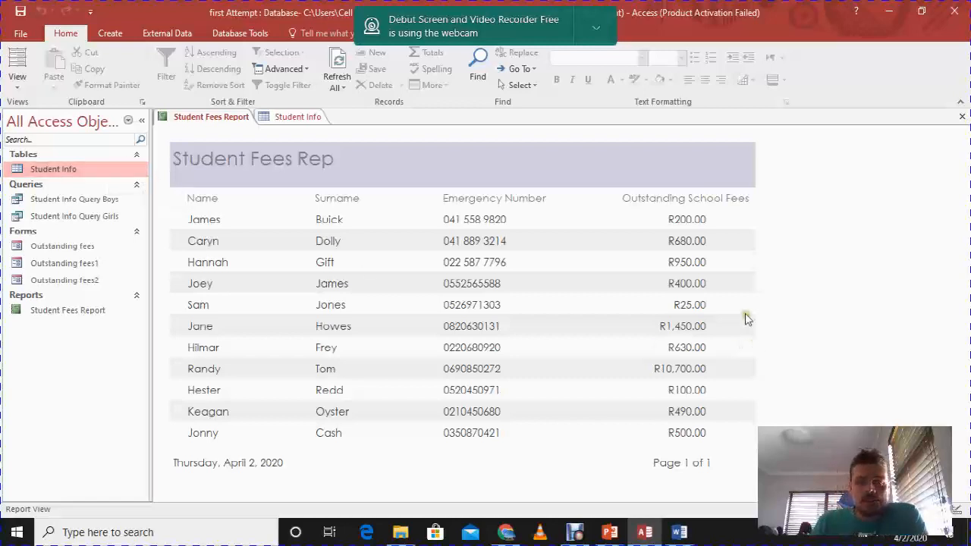
{"action": "mouse_move", "coordinate": [472, 173]}
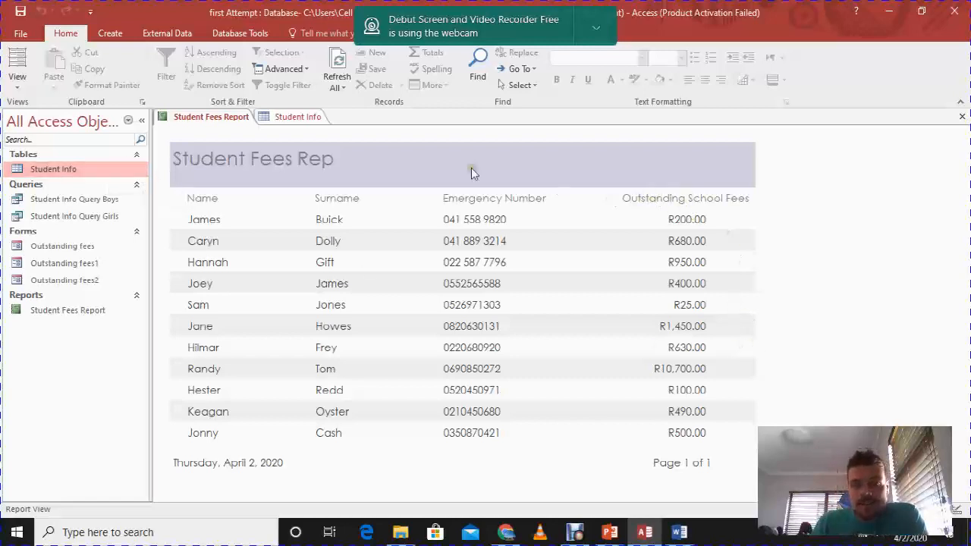
{"action": "mouse_move", "coordinate": [409, 190]}
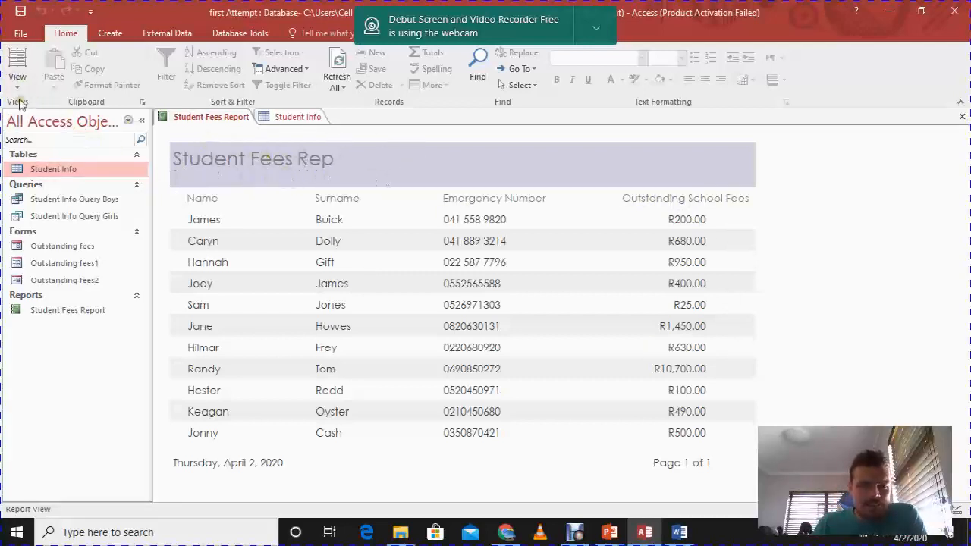
{"action": "left_click", "coordinate": [17, 69]}
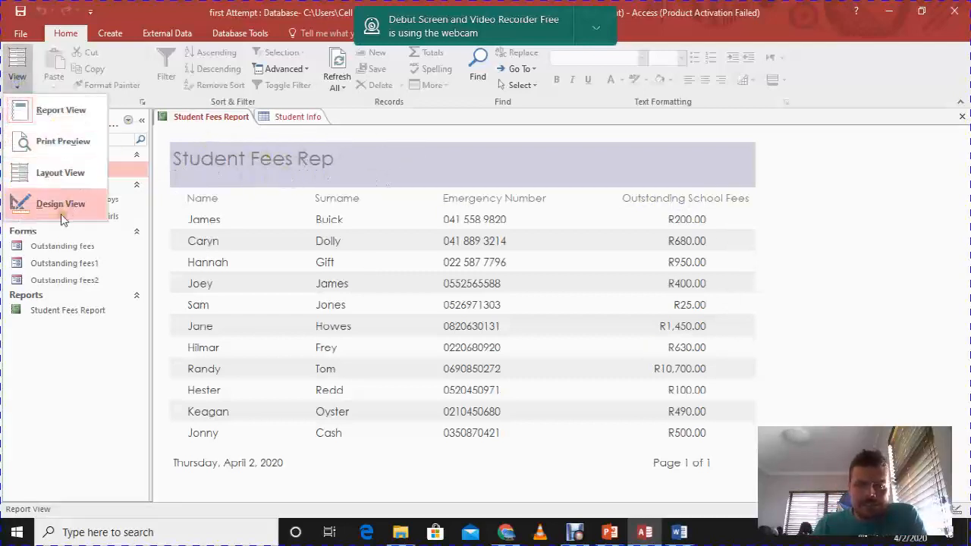
Back in Design View, fill the Report Header section background with yellow.
{"action": "left_click", "coordinate": [61, 204]}
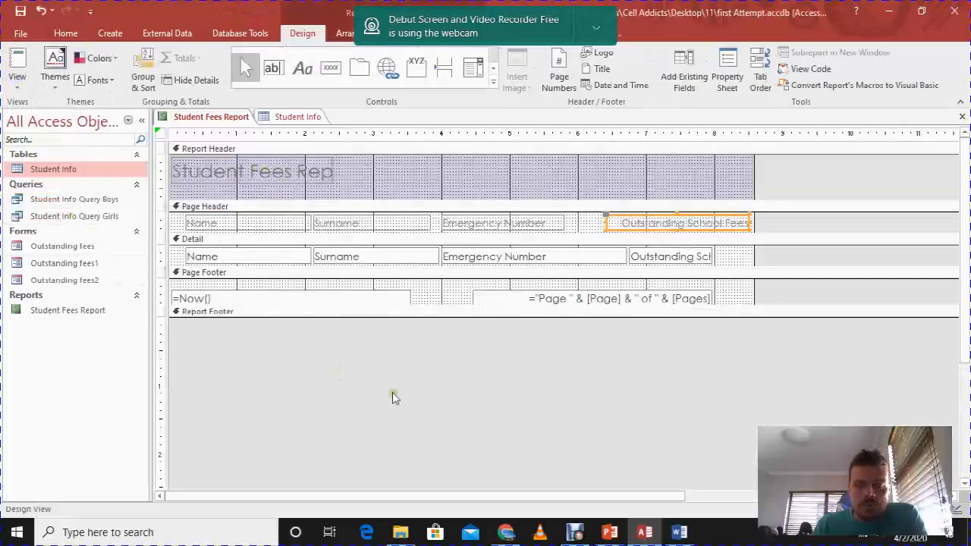
{"action": "mouse_move", "coordinate": [631, 416]}
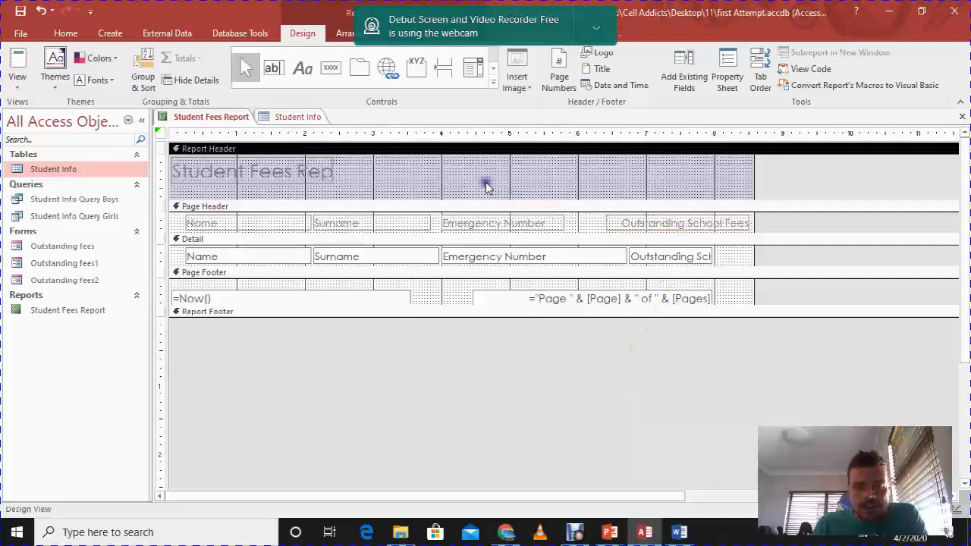
{"action": "mouse_move", "coordinate": [525, 218]}
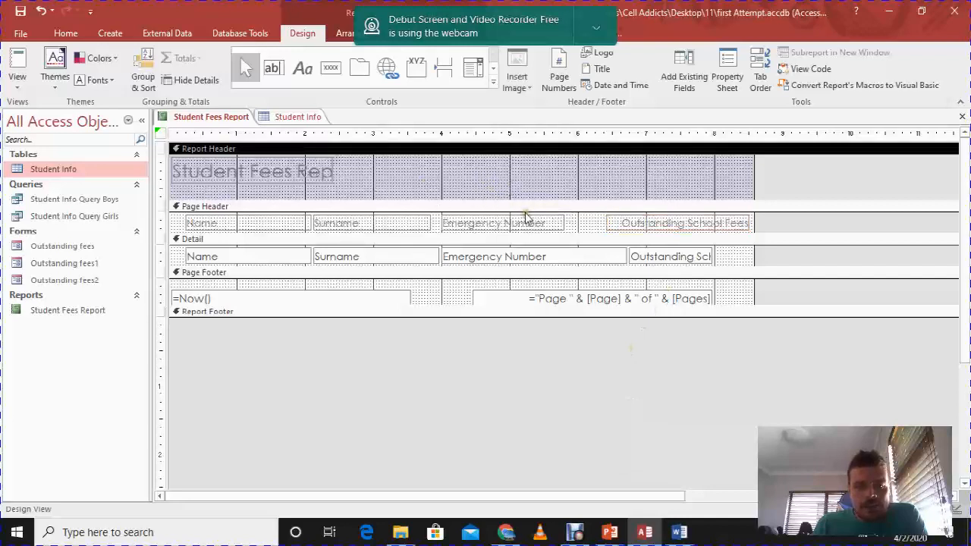
{"action": "mouse_move", "coordinate": [578, 199]}
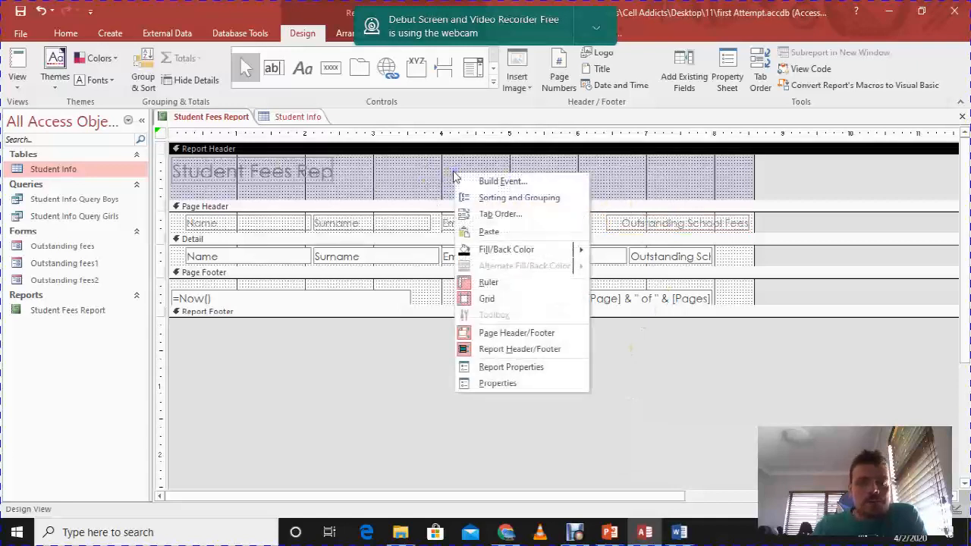
{"action": "mouse_move", "coordinate": [518, 198]}
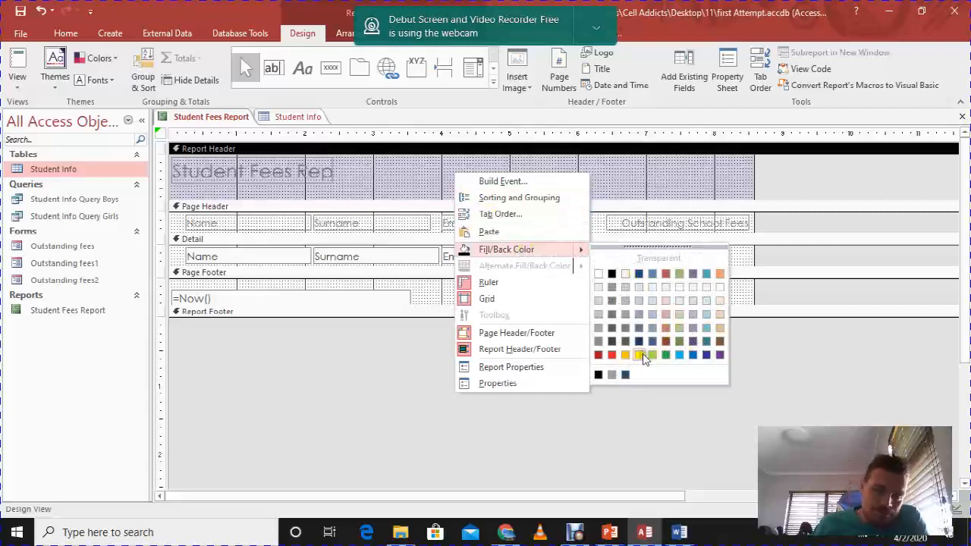
{"action": "left_click", "coordinate": [637, 355]}
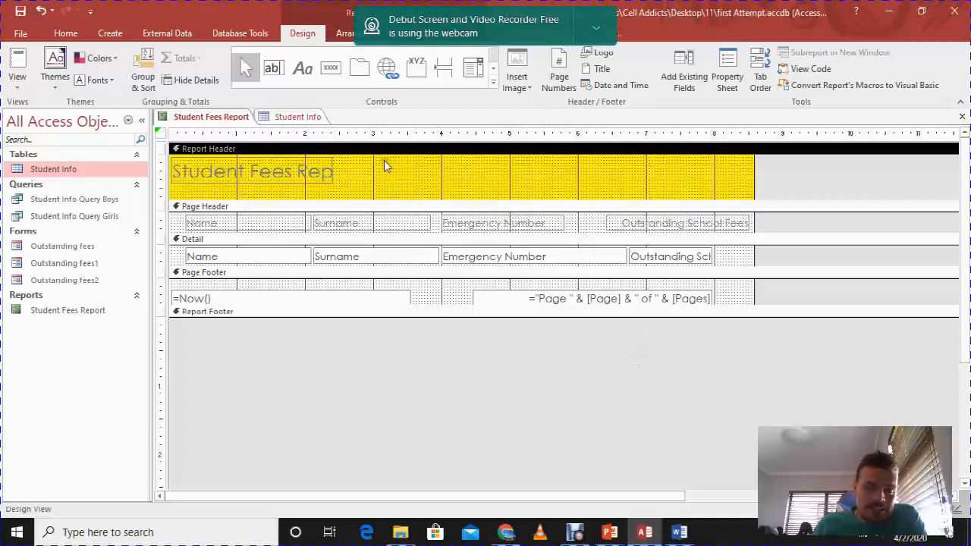
{"action": "mouse_move", "coordinate": [413, 170]}
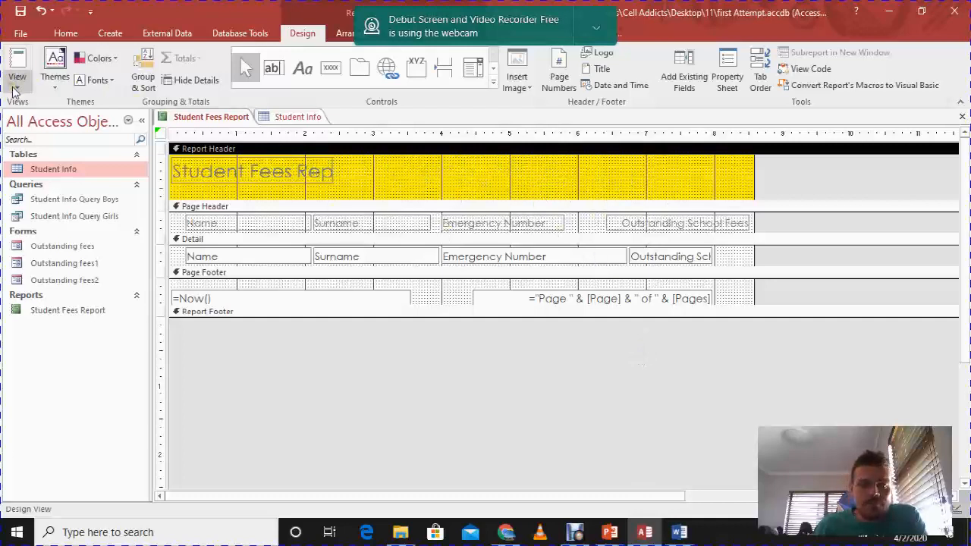
Make the Student Fees Report title bold and italic over the yellow header.
{"action": "left_click", "coordinate": [255, 170]}
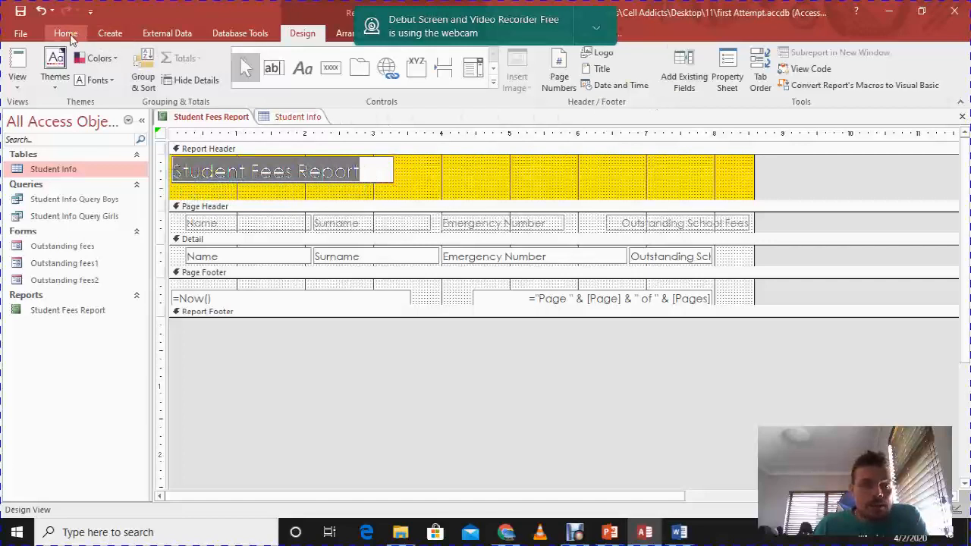
{"action": "left_click", "coordinate": [65, 33]}
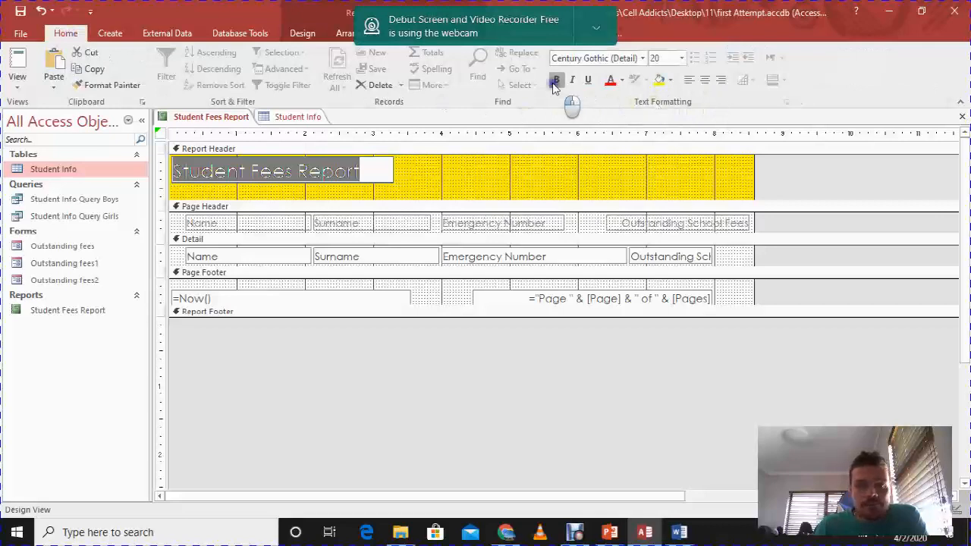
{"action": "left_click", "coordinate": [572, 79]}
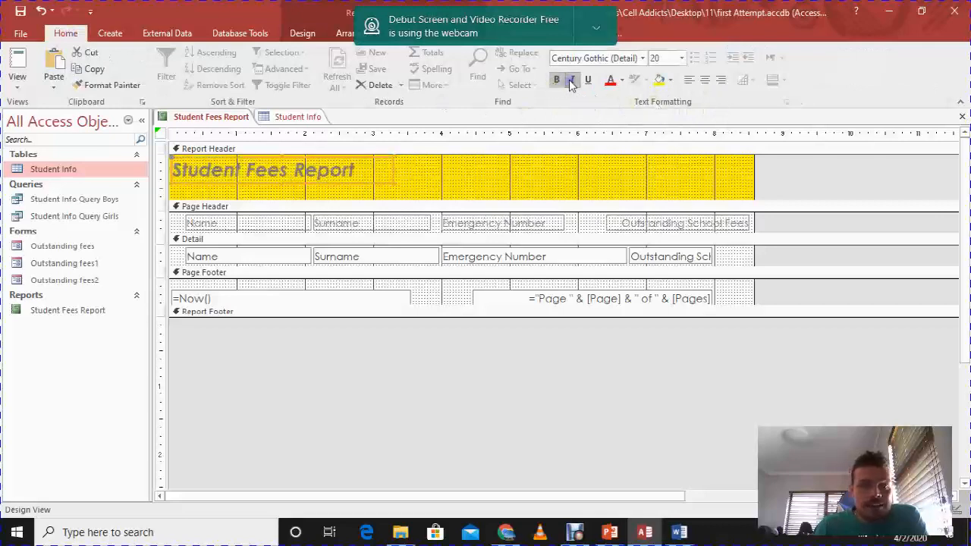
{"action": "left_click", "coordinate": [680, 58]}
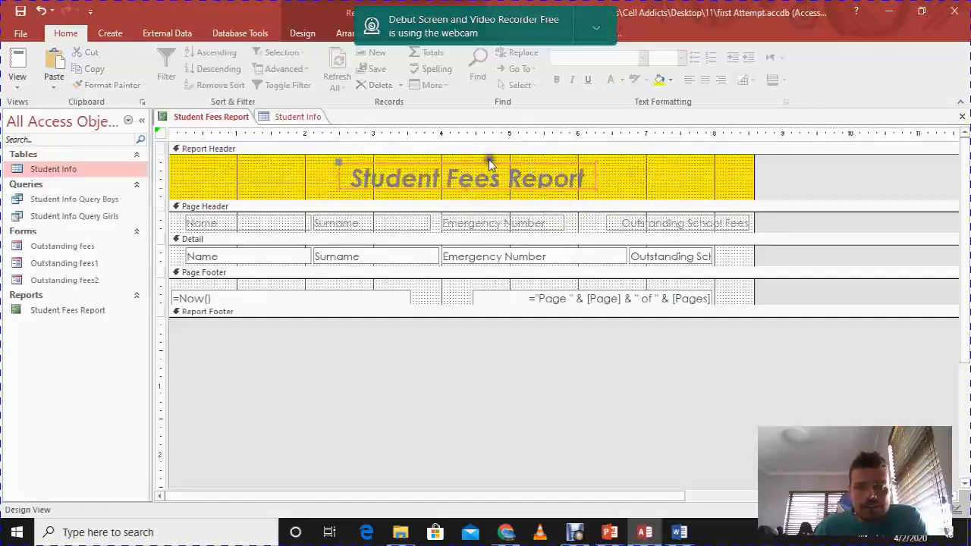
{"action": "left_click", "coordinate": [465, 176]}
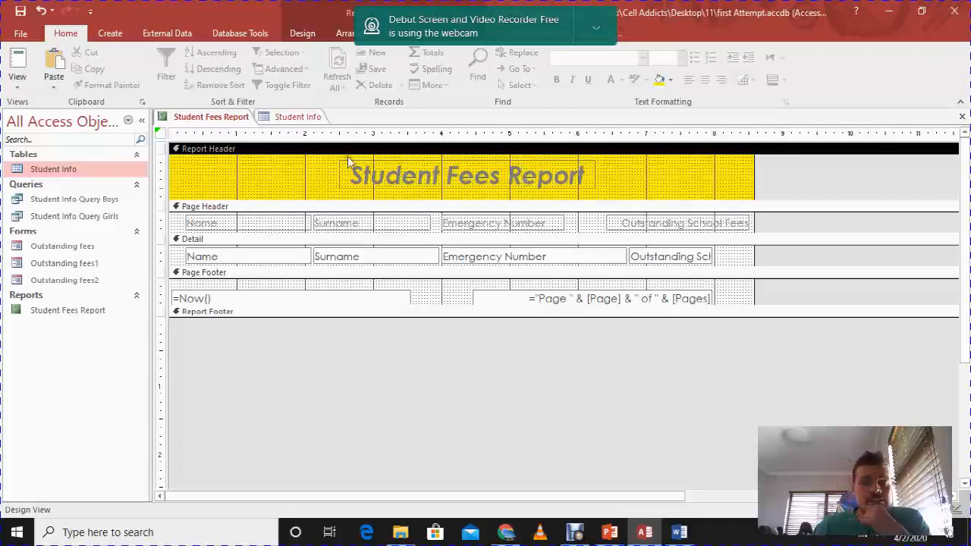
Preview the report in Report View showing student rows, fees and the yellow title banner.
{"action": "left_click", "coordinate": [17, 63]}
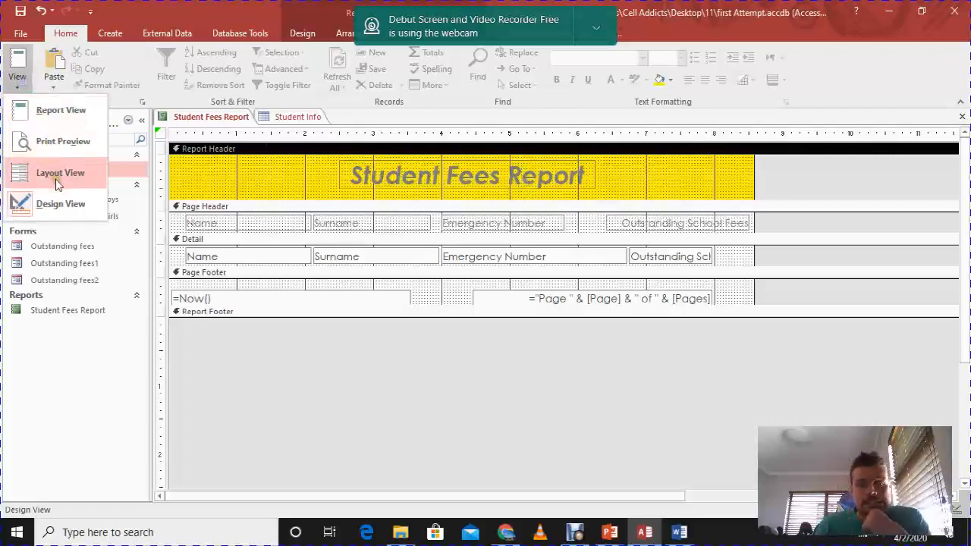
{"action": "left_click", "coordinate": [60, 110]}
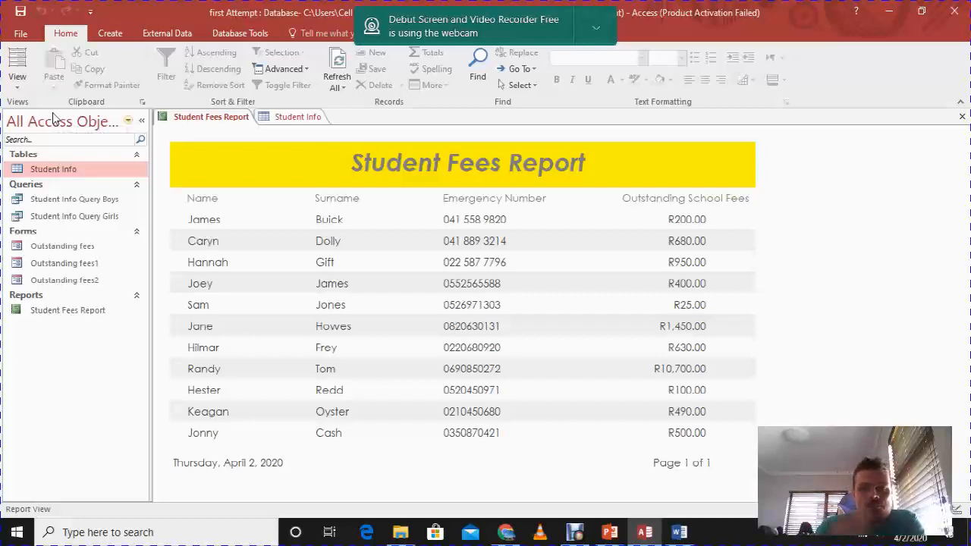
{"action": "mouse_move", "coordinate": [69, 129]}
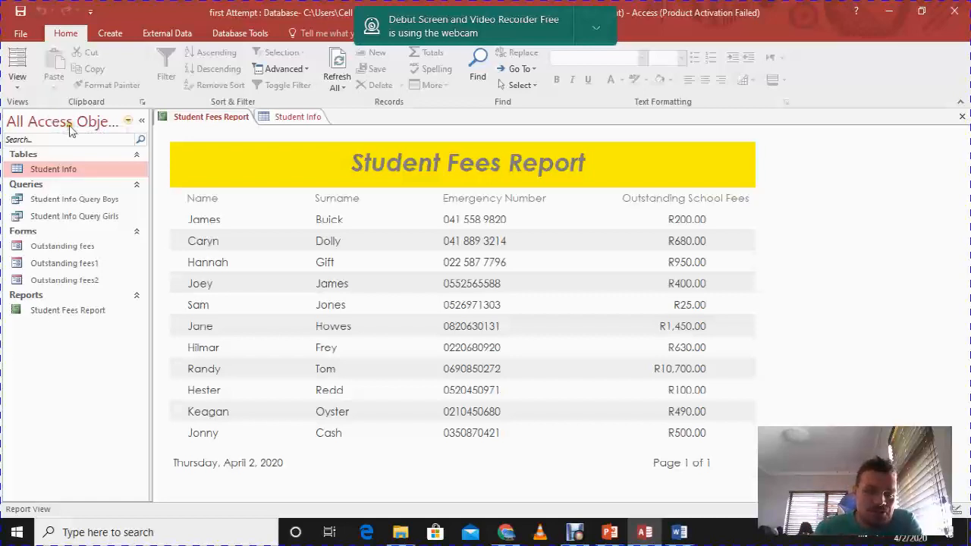
{"action": "left_click", "coordinate": [17, 68]}
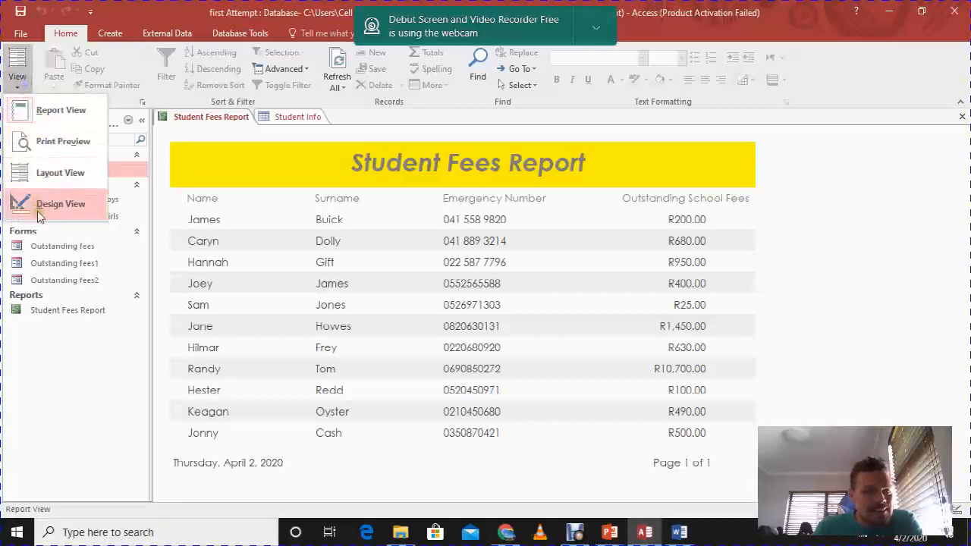
Return the Student Fees Report to Design View.
{"action": "left_click", "coordinate": [61, 203]}
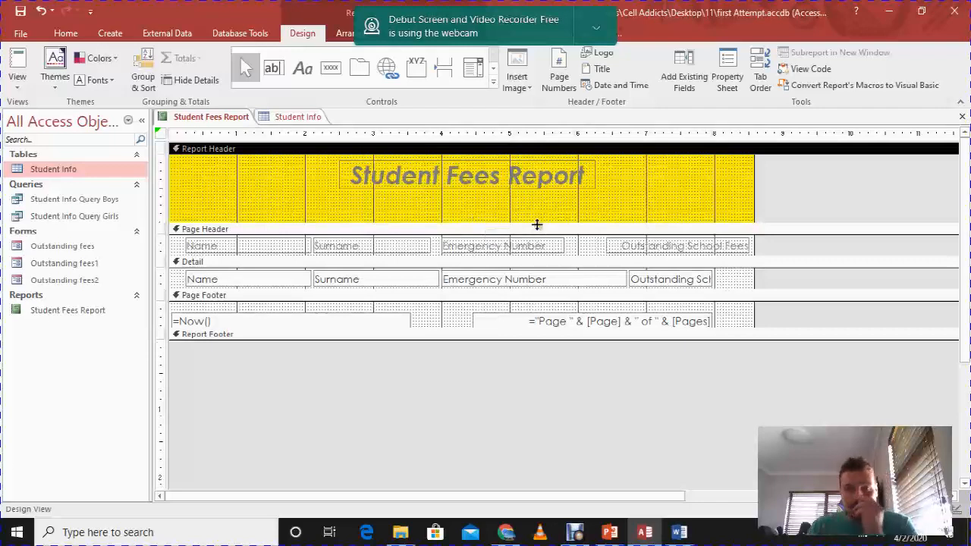
{"action": "mouse_move", "coordinate": [593, 209]}
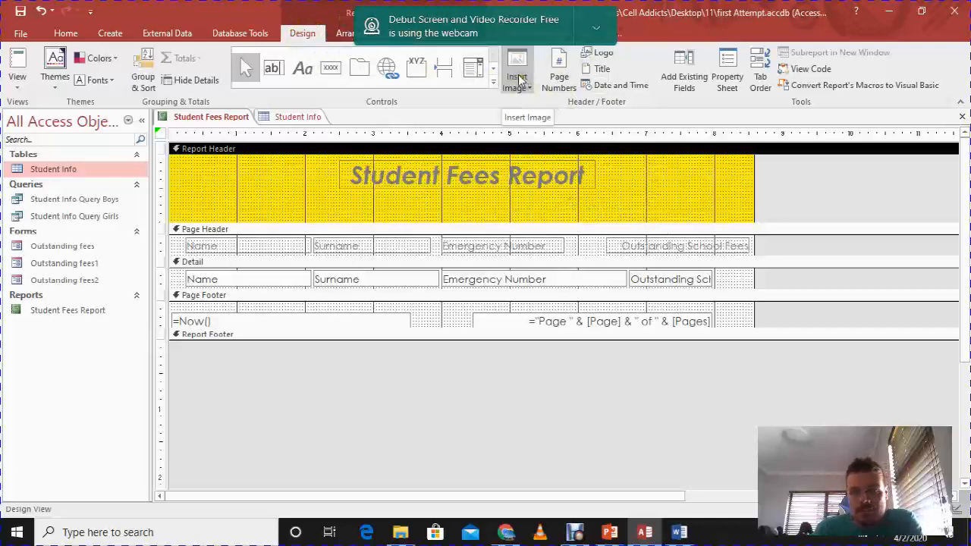
Insert the Money gallery image in the Report Header beside the title and preview the report.
{"action": "left_click", "coordinate": [516, 68]}
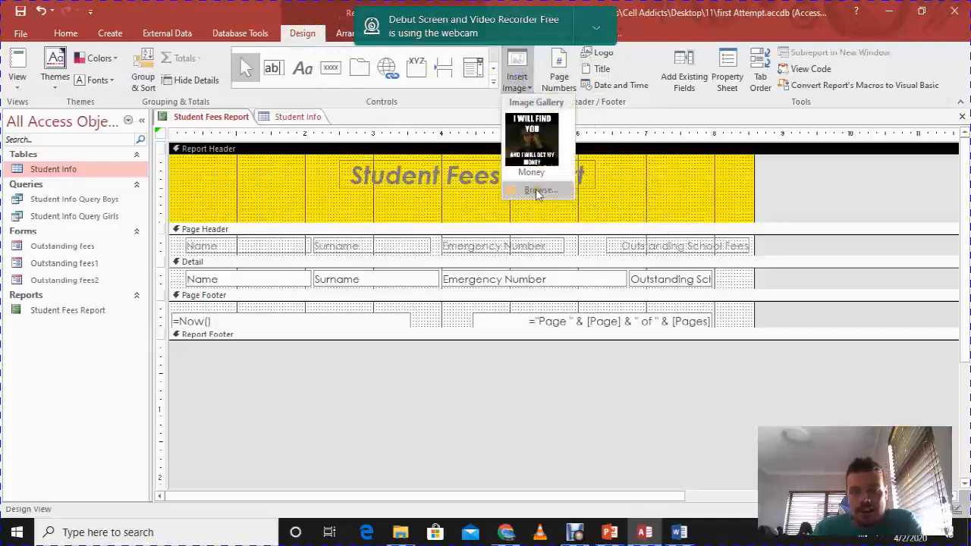
{"action": "left_click", "coordinate": [540, 189]}
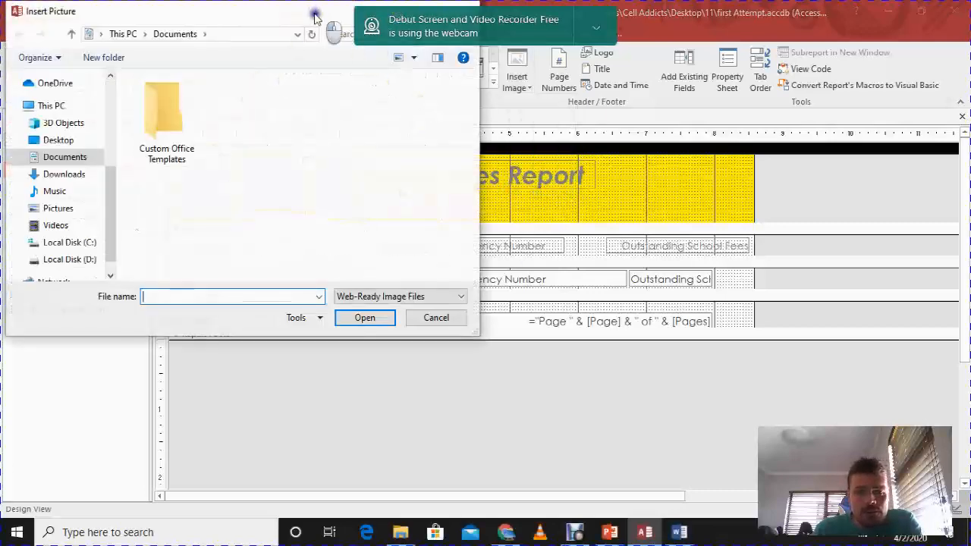
{"action": "left_click", "coordinate": [437, 317]}
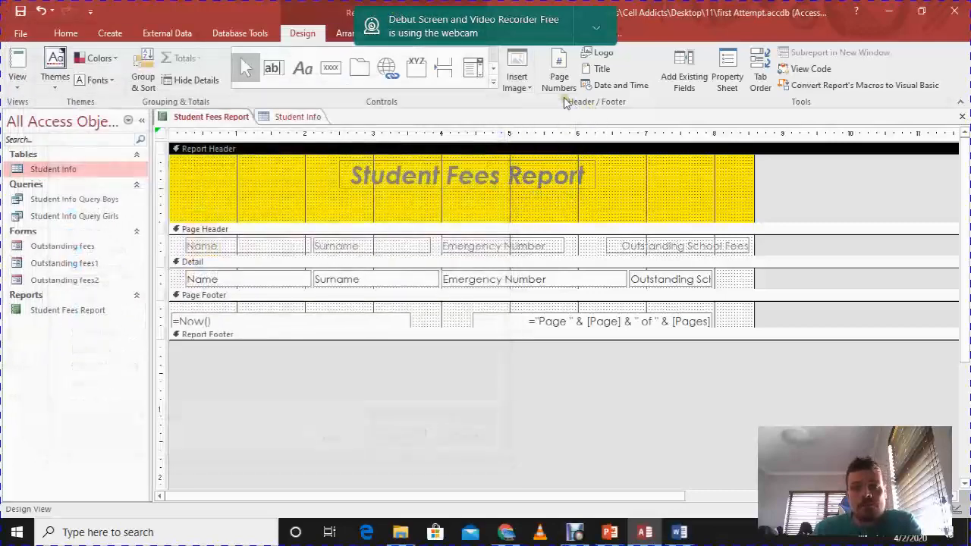
{"action": "mouse_move", "coordinate": [516, 69]}
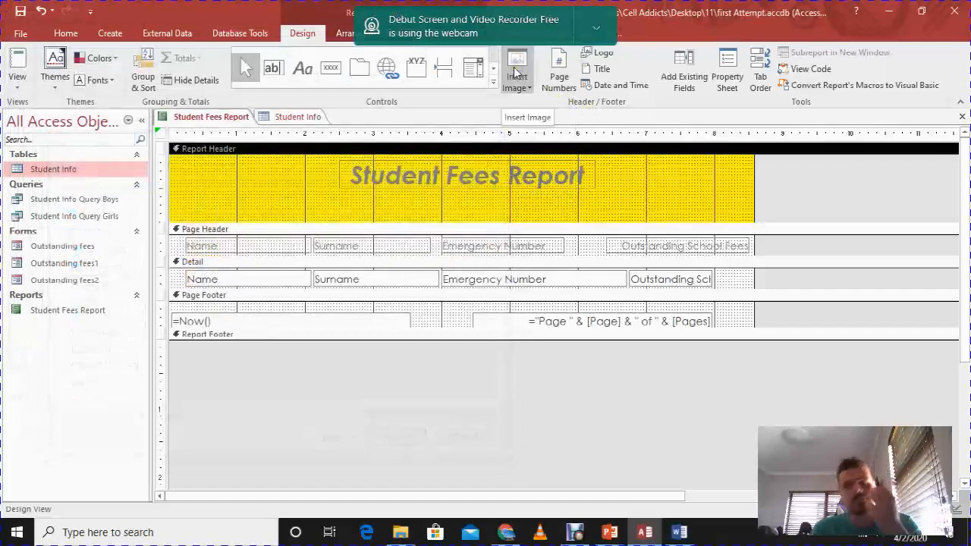
{"action": "left_click", "coordinate": [516, 68]}
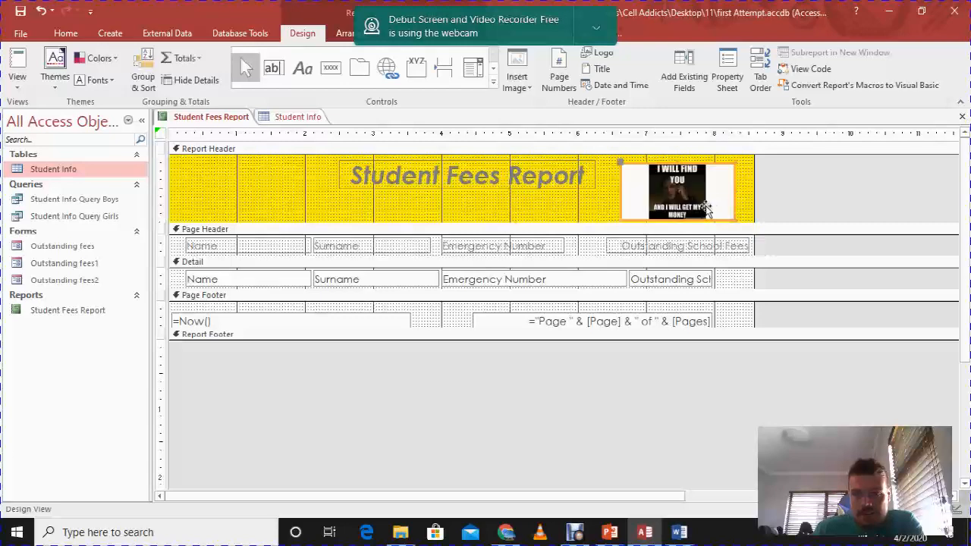
{"action": "mouse_move", "coordinate": [640, 175]}
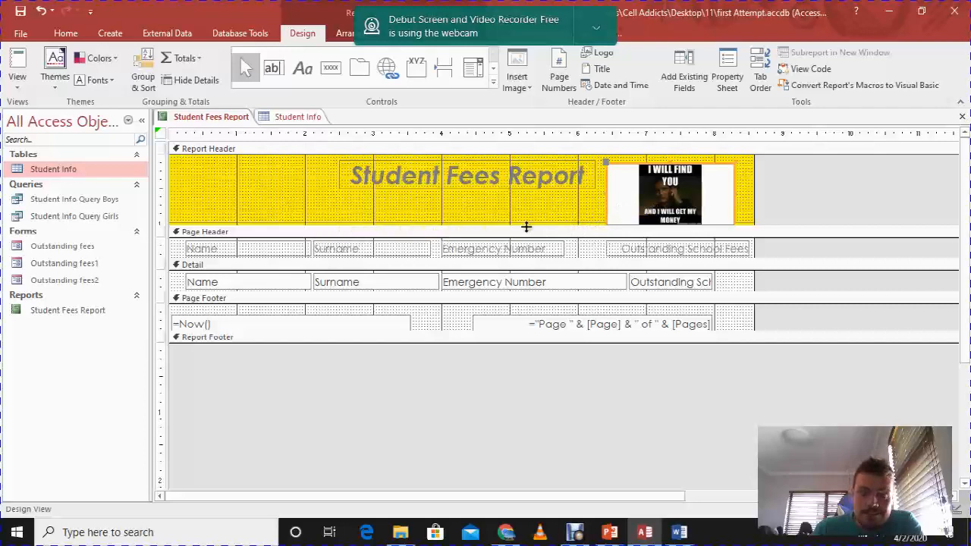
{"action": "mouse_move", "coordinate": [615, 216]}
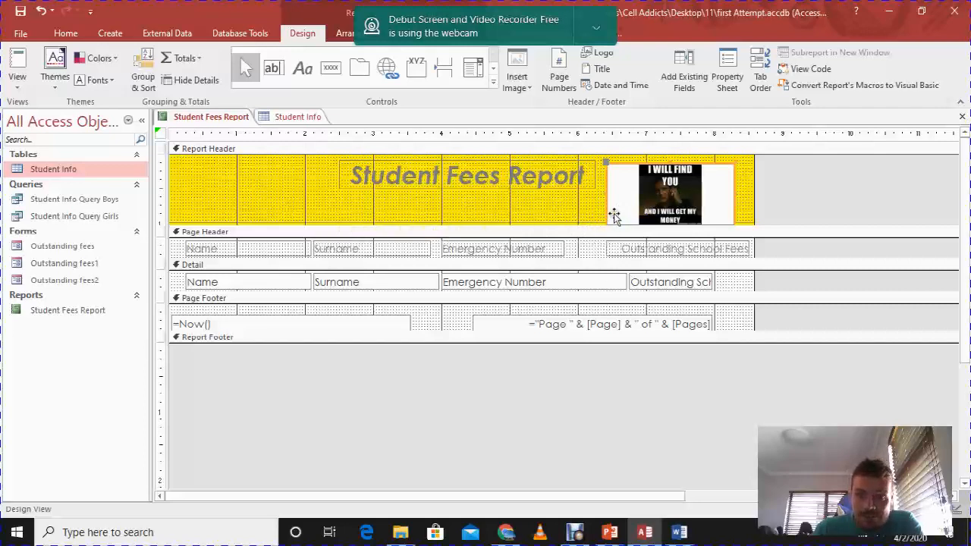
{"action": "left_click", "coordinate": [671, 191]}
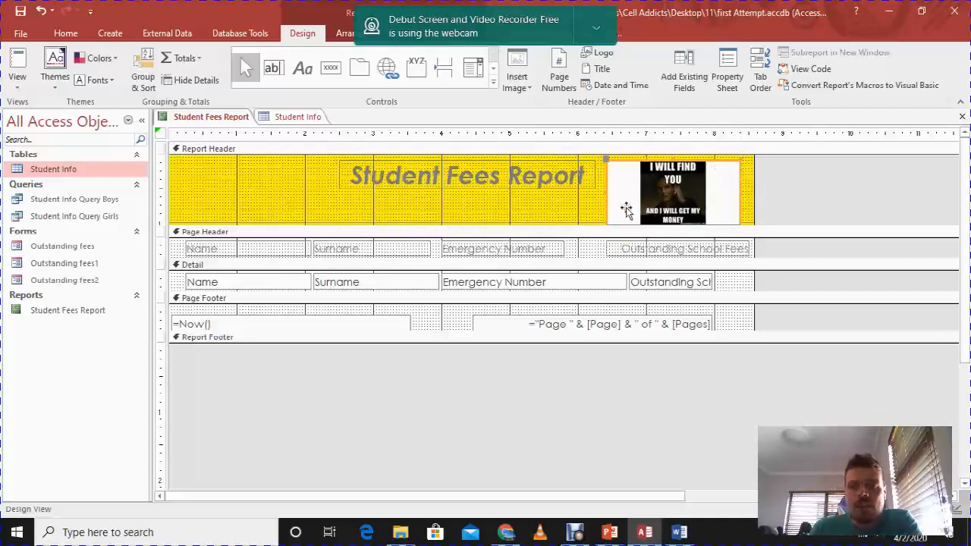
{"action": "right_click", "coordinate": [674, 189]}
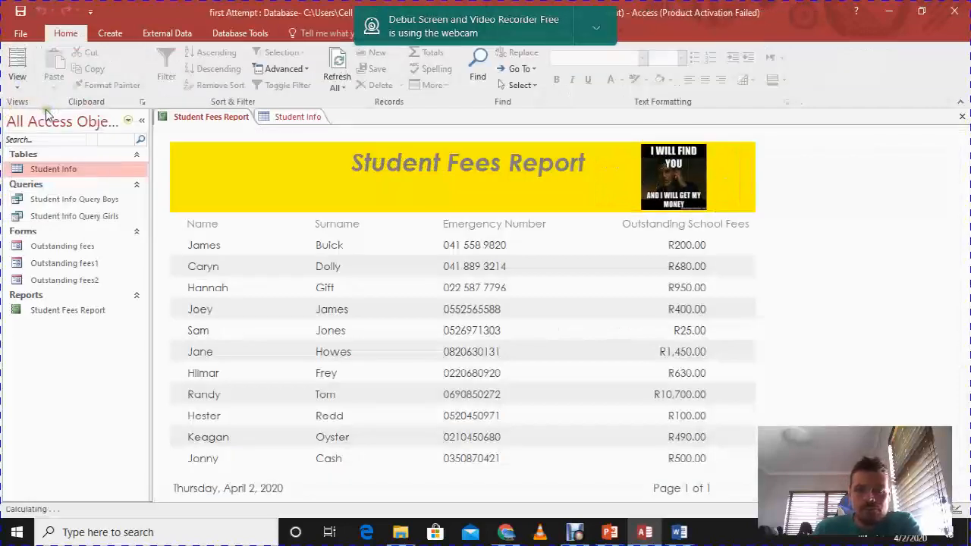
{"action": "mouse_move", "coordinate": [61, 122]}
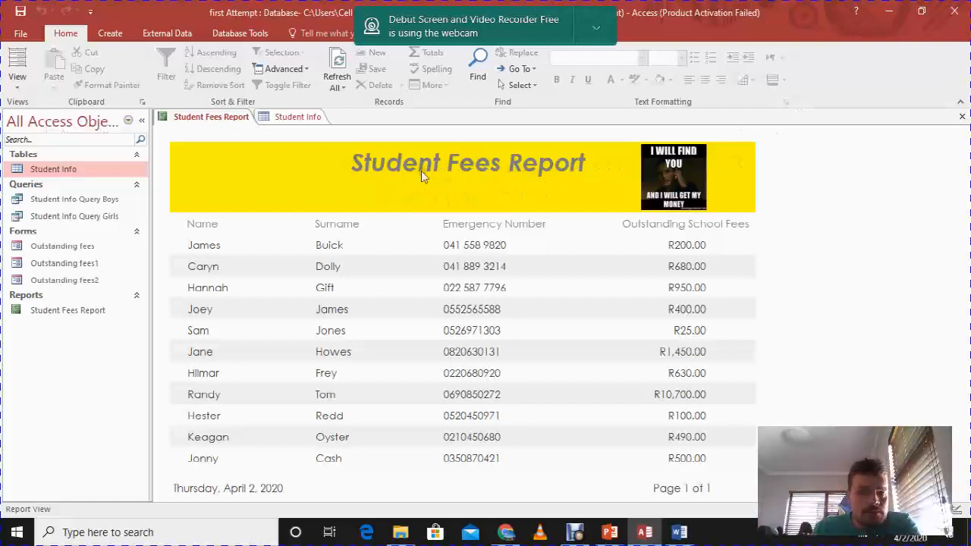
{"action": "mouse_move", "coordinate": [534, 185]}
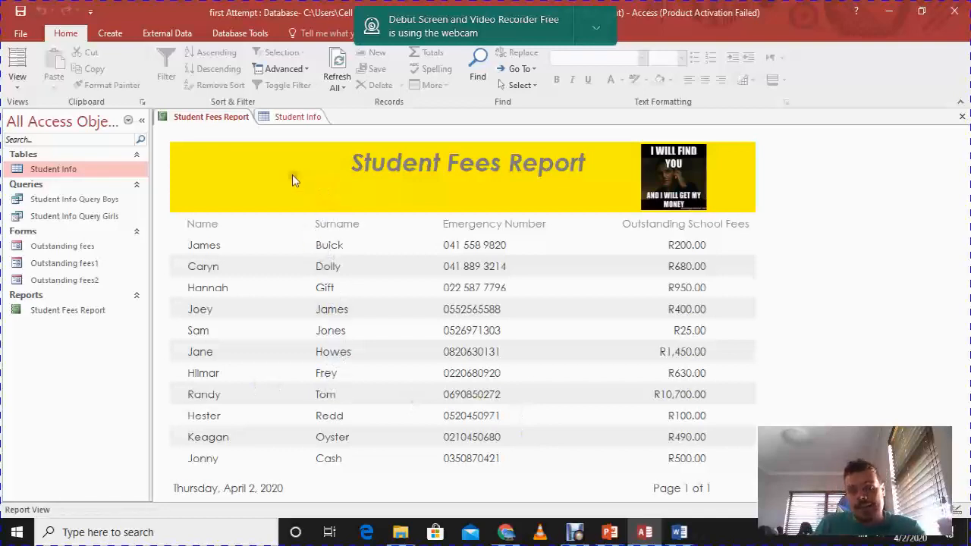
{"action": "mouse_move", "coordinate": [622, 179]}
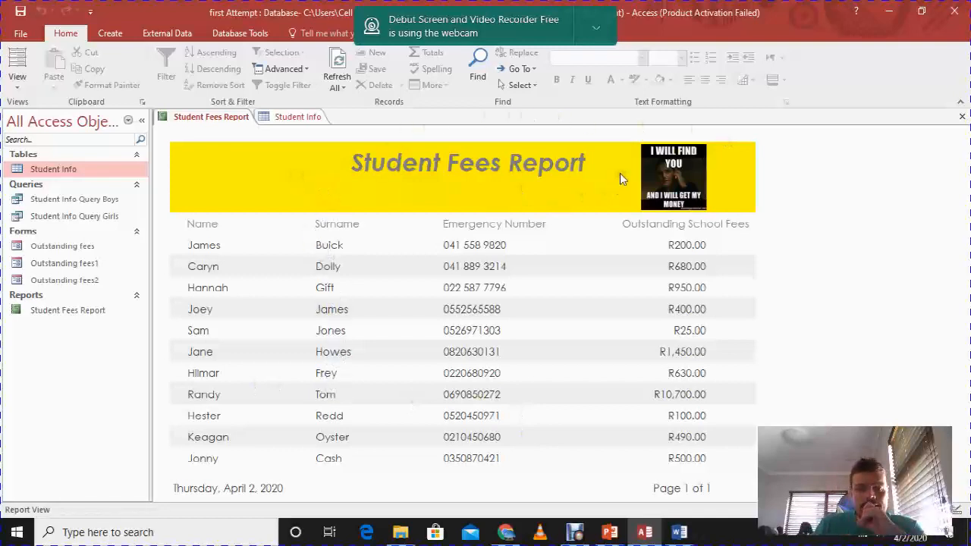
{"action": "mouse_move", "coordinate": [242, 443]}
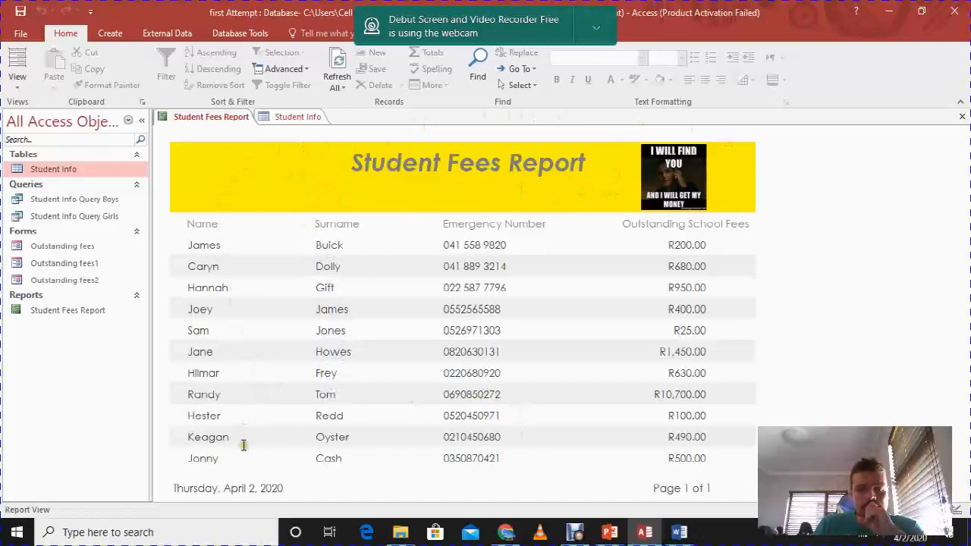
{"action": "mouse_move", "coordinate": [734, 422]}
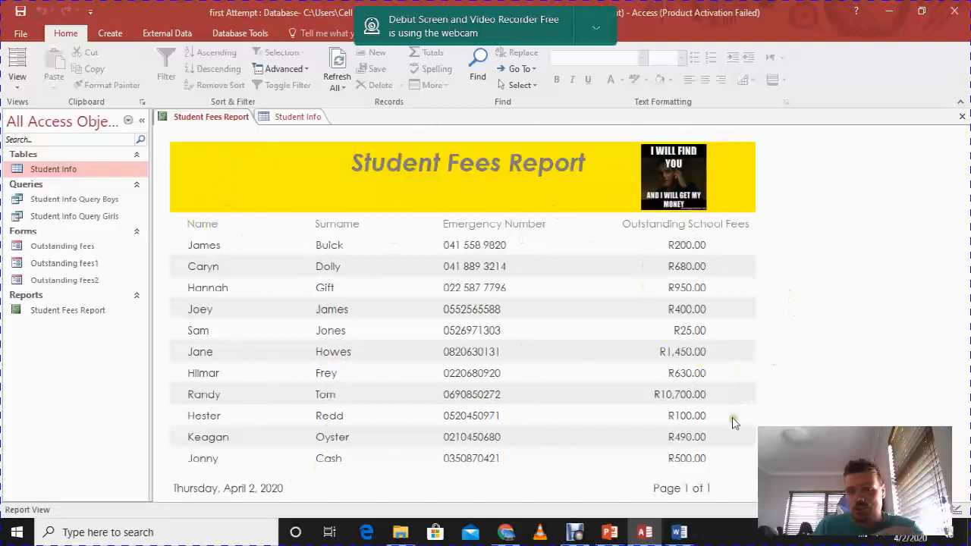
{"action": "mouse_move", "coordinate": [616, 300]}
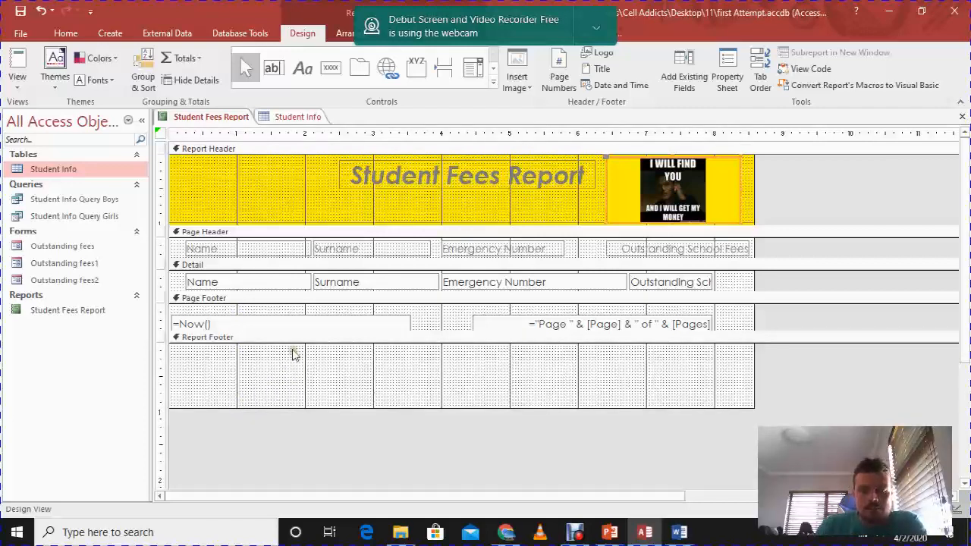
Add a sort on Outstanding School Fees from largest to smallest via Group & Sort.
{"action": "left_click", "coordinate": [205, 336]}
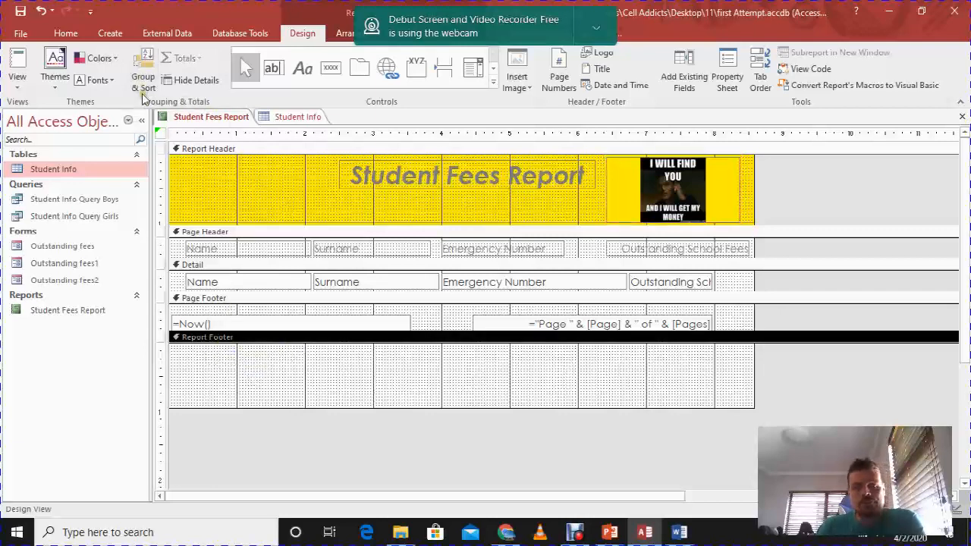
{"action": "mouse_move", "coordinate": [142, 68]}
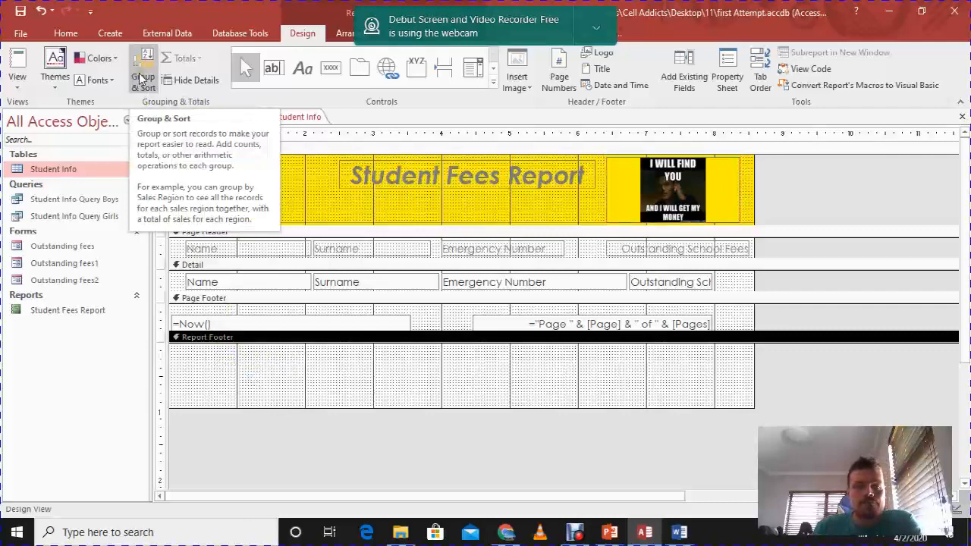
{"action": "left_click", "coordinate": [142, 69]}
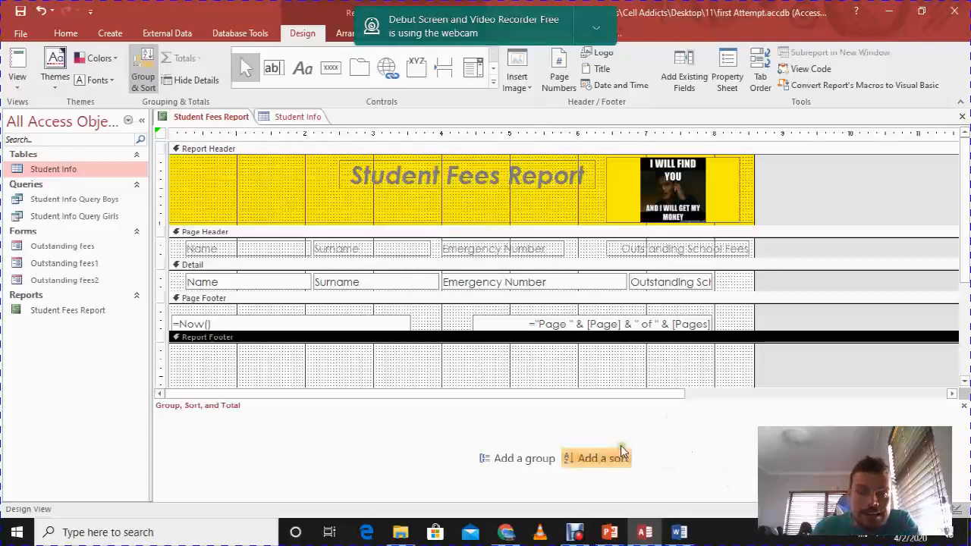
{"action": "left_click", "coordinate": [601, 458]}
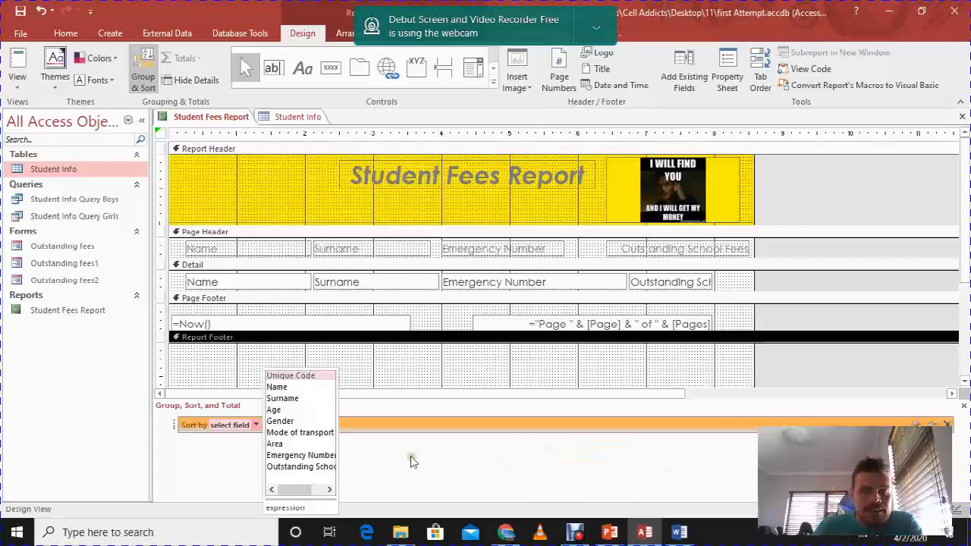
{"action": "mouse_move", "coordinate": [416, 443]}
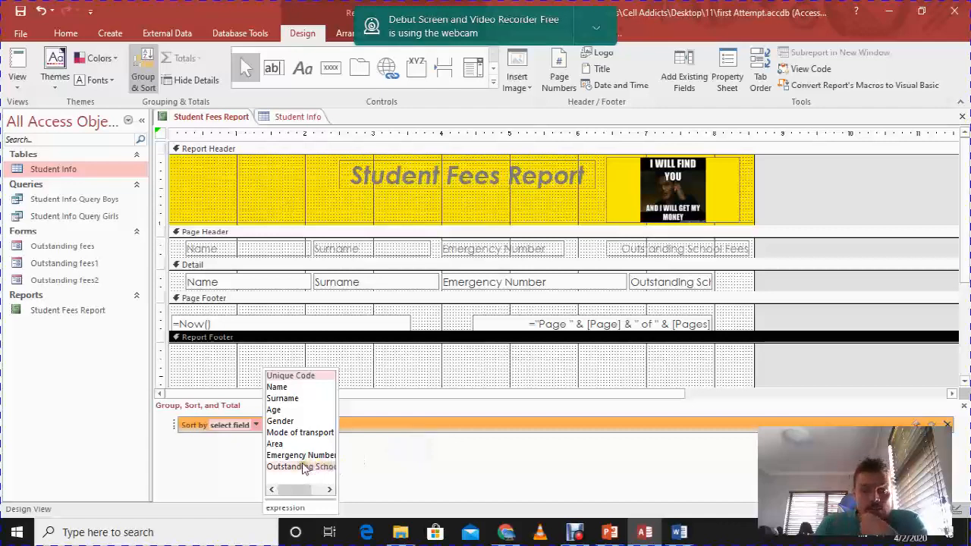
{"action": "left_click", "coordinate": [301, 467]}
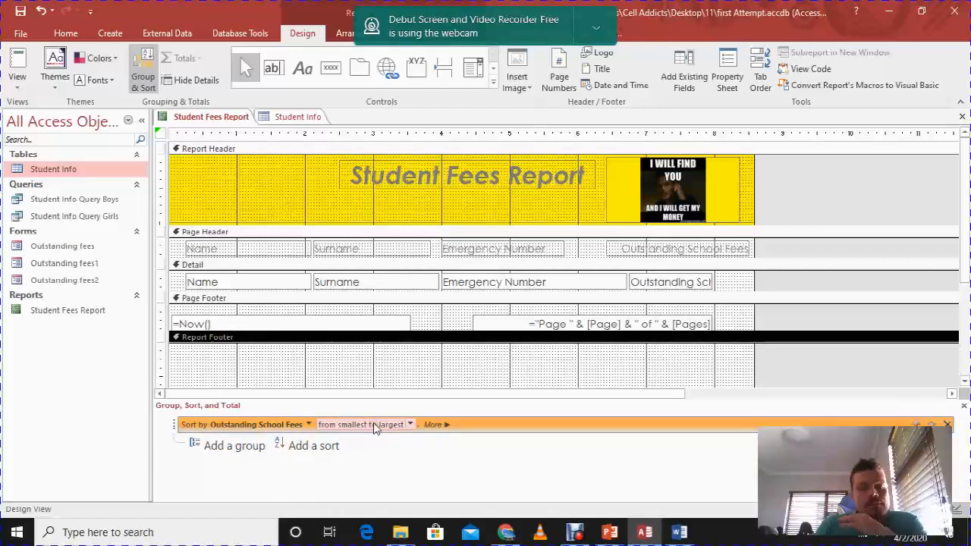
{"action": "left_click", "coordinate": [410, 425]}
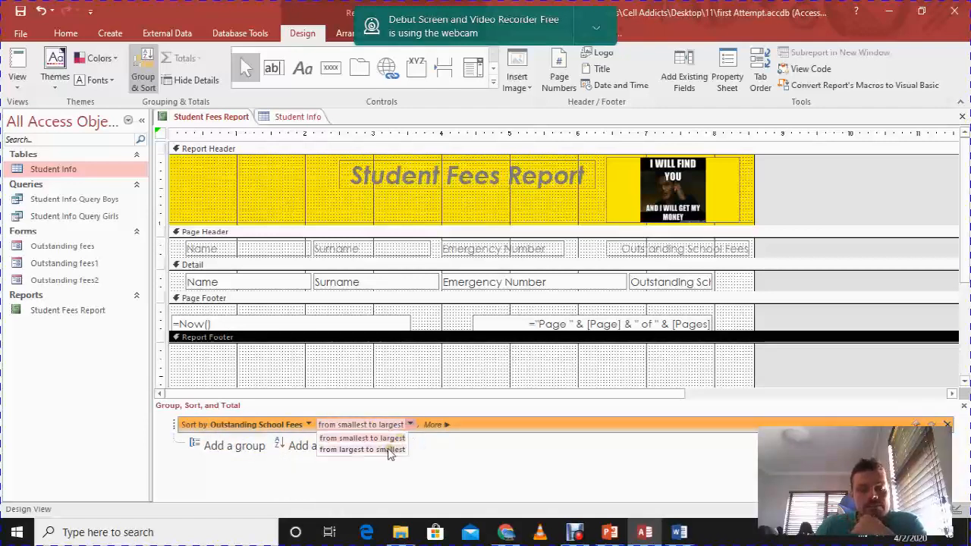
{"action": "left_click", "coordinate": [361, 449]}
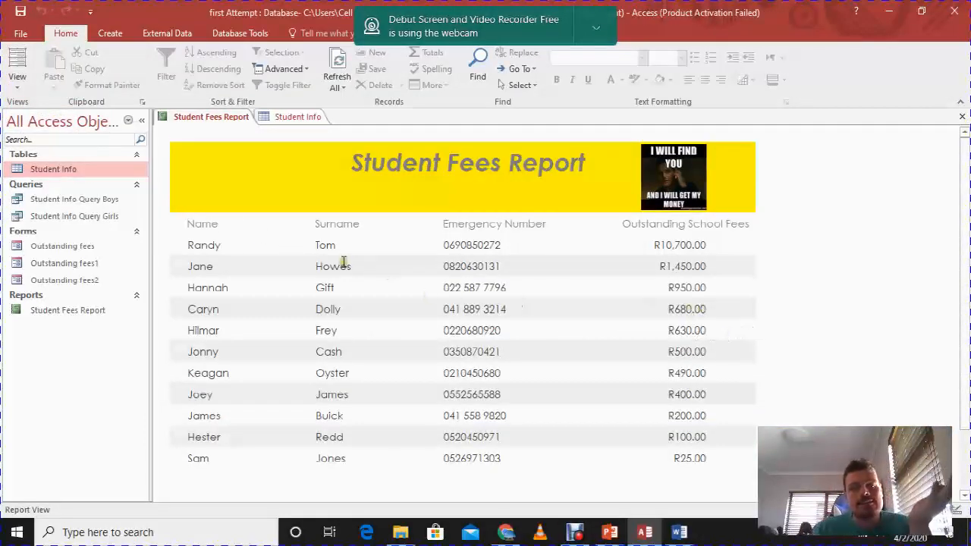
{"action": "mouse_move", "coordinate": [677, 255]}
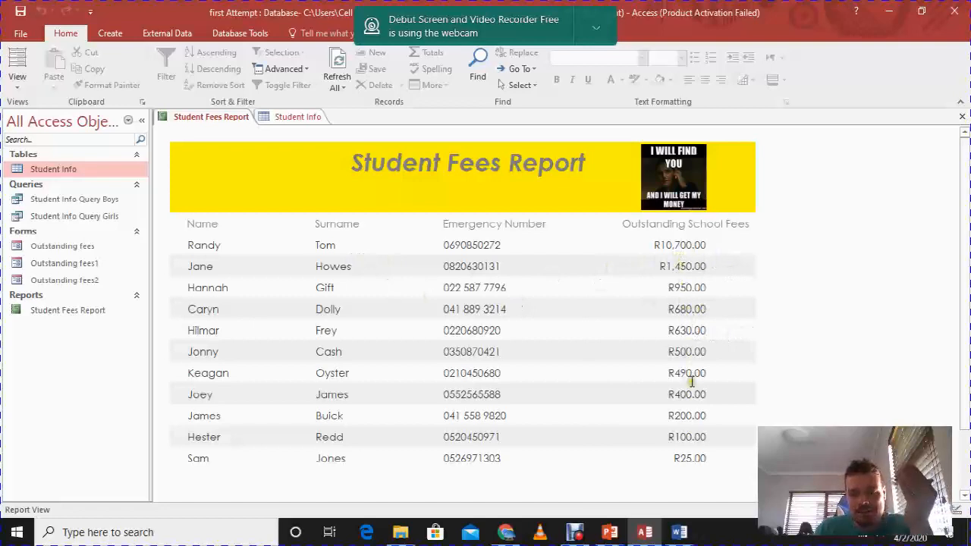
Scroll through the sorted report listing the highest outstanding fees first.
{"action": "scroll", "scroll_direction": "down", "scroll_amount": 3}
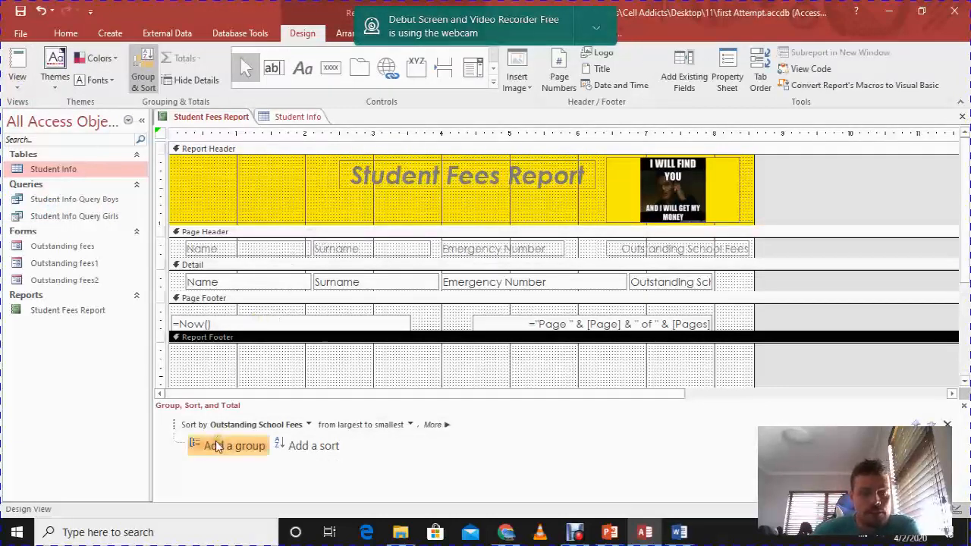
Add a grouping level on the Name field in the Group, Sort, and Total pane.
{"action": "left_click", "coordinate": [234, 446]}
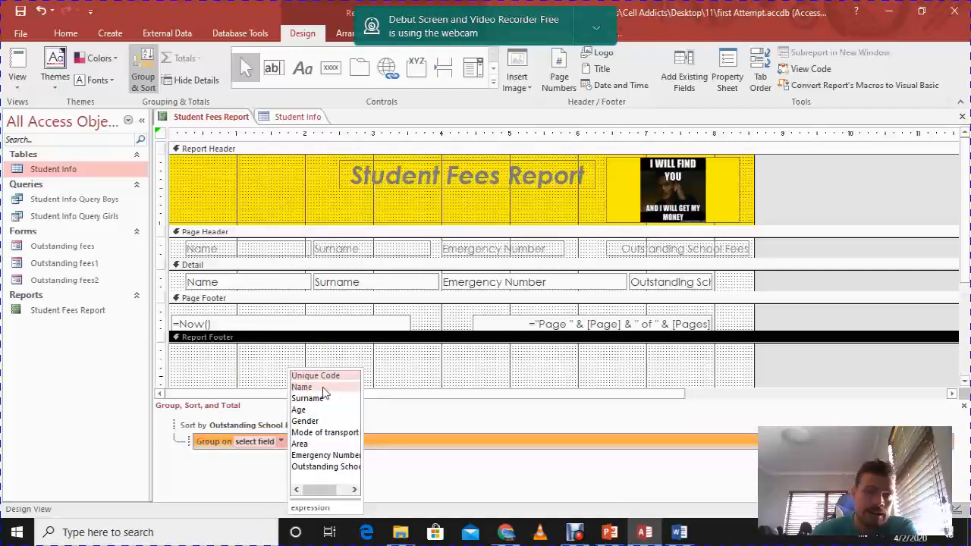
{"action": "left_click", "coordinate": [301, 386]}
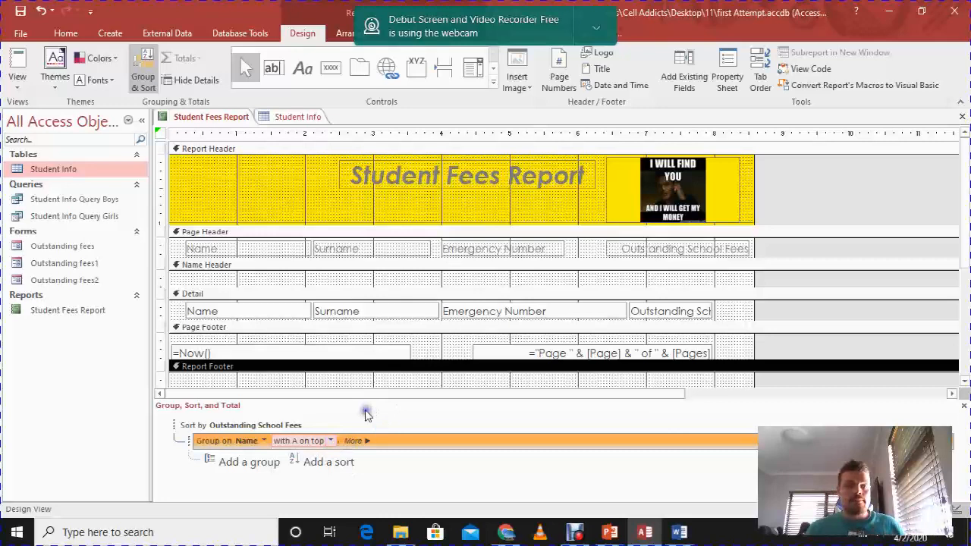
{"action": "mouse_move", "coordinate": [367, 415]}
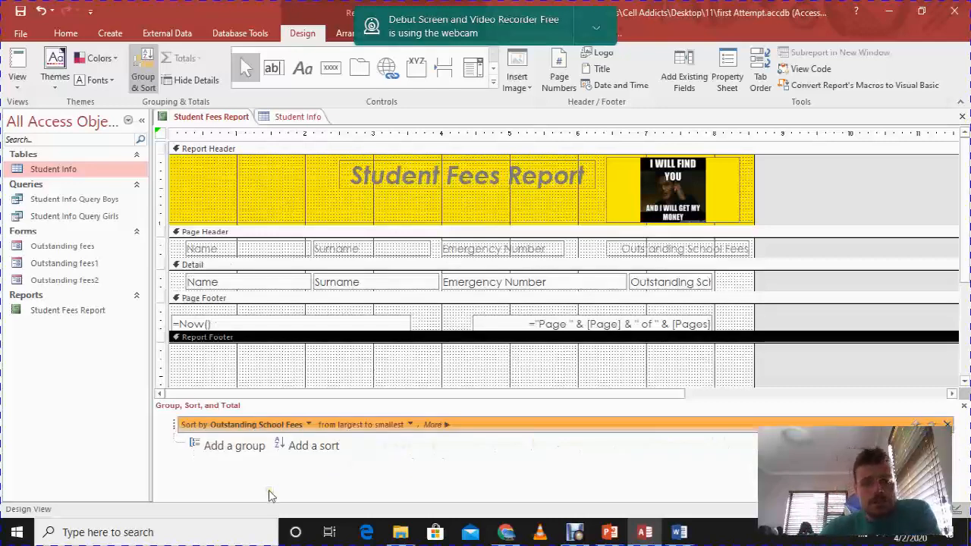
{"action": "mouse_move", "coordinate": [616, 188]}
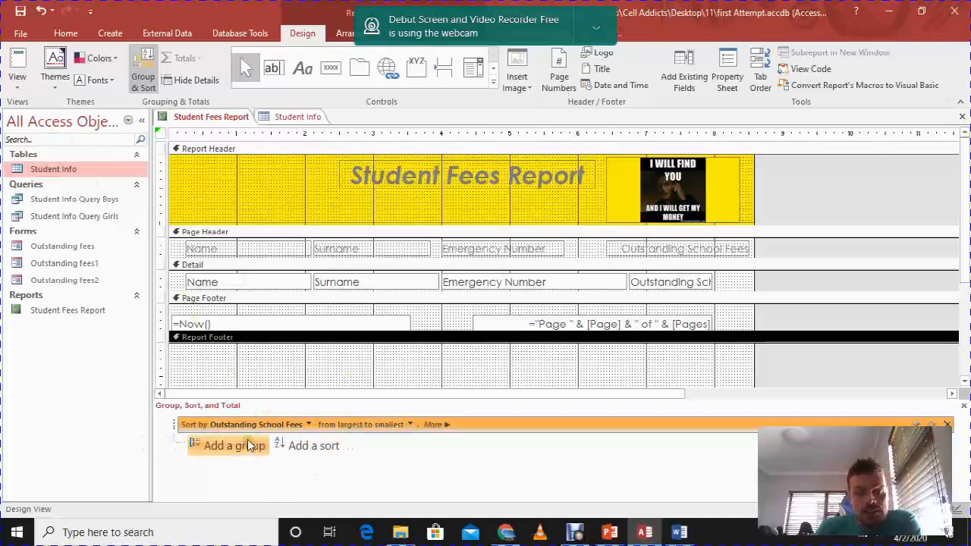
{"action": "left_click", "coordinate": [16, 68]}
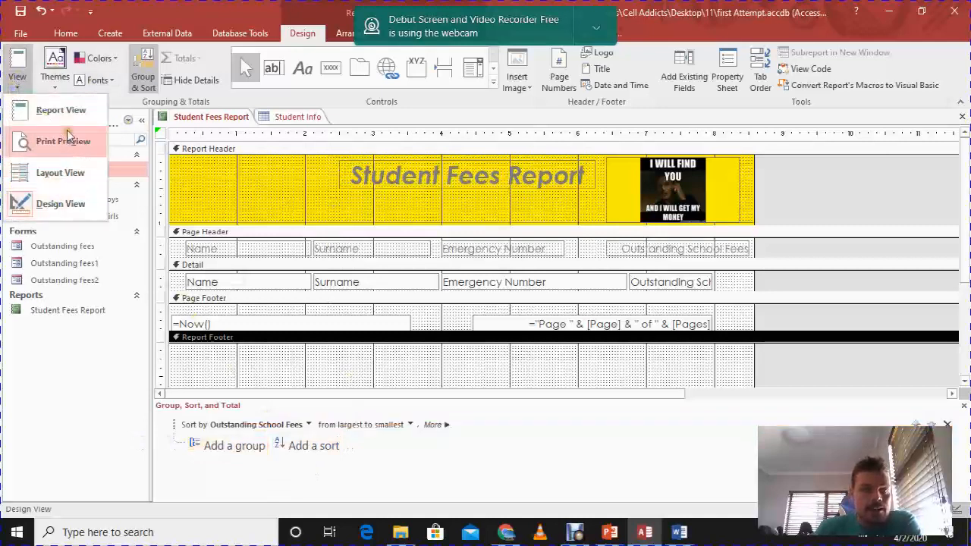
{"action": "left_click", "coordinate": [61, 109]}
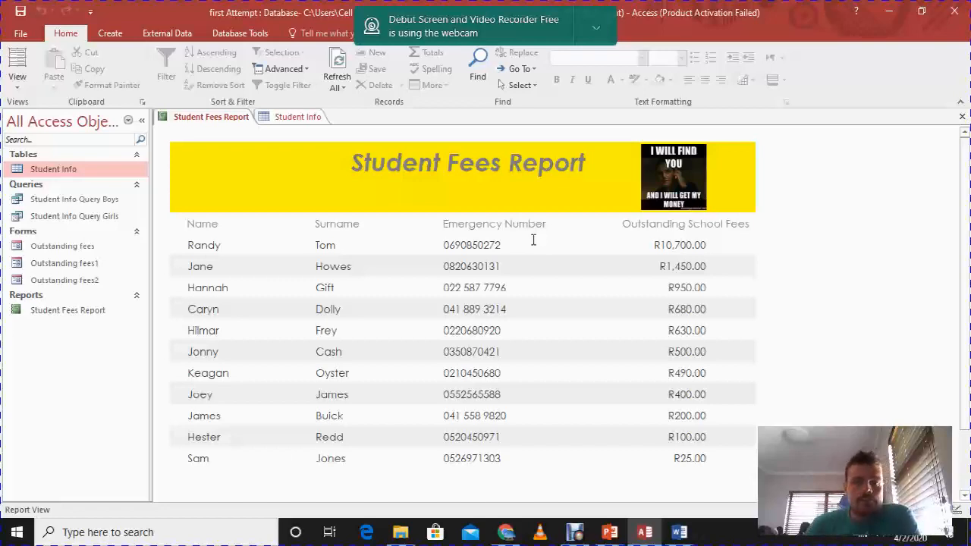
{"action": "left_click", "coordinate": [16, 73]}
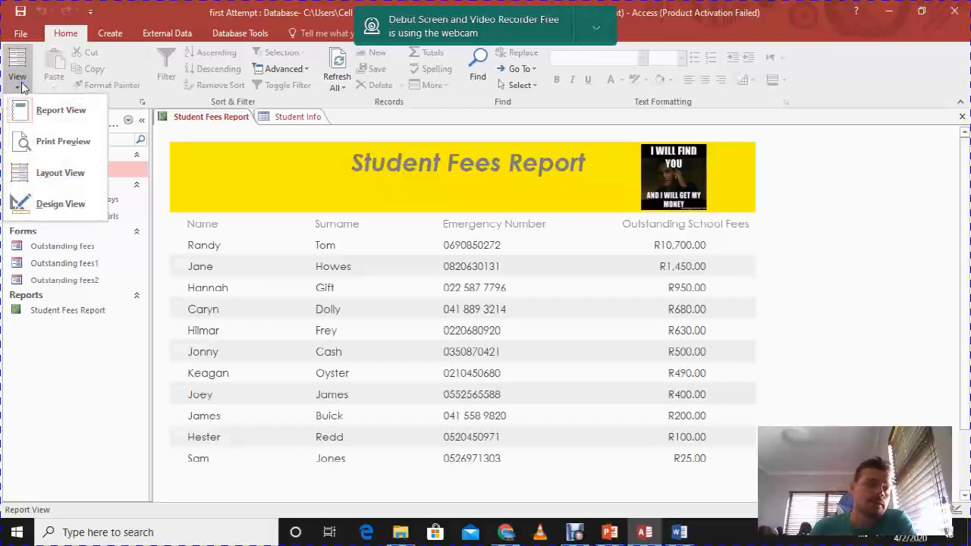
{"action": "left_click", "coordinate": [61, 203]}
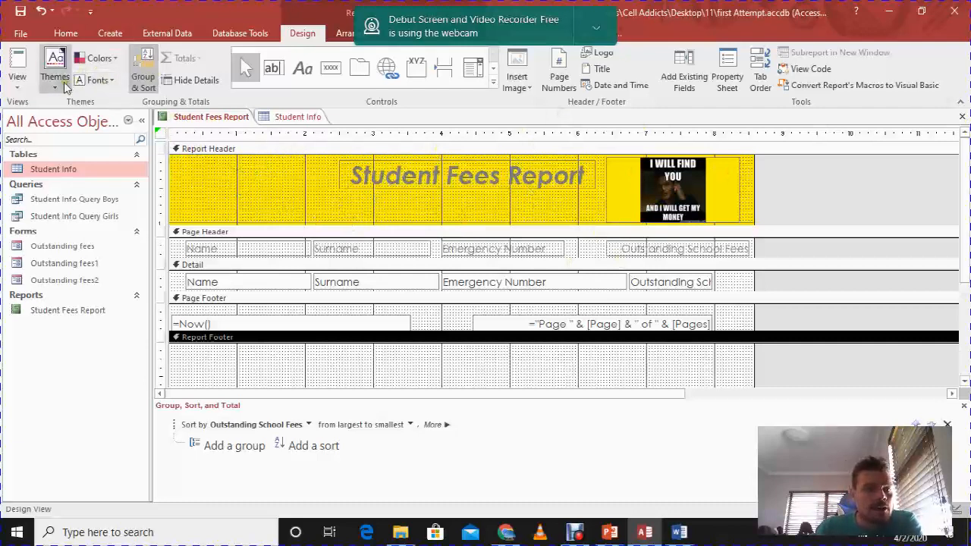
{"action": "left_click", "coordinate": [55, 69]}
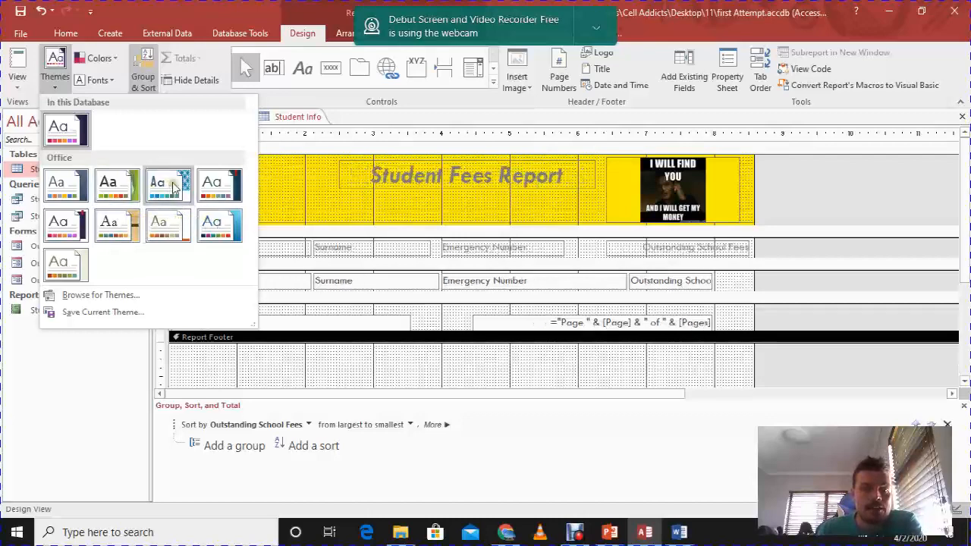
{"action": "mouse_move", "coordinate": [169, 185]}
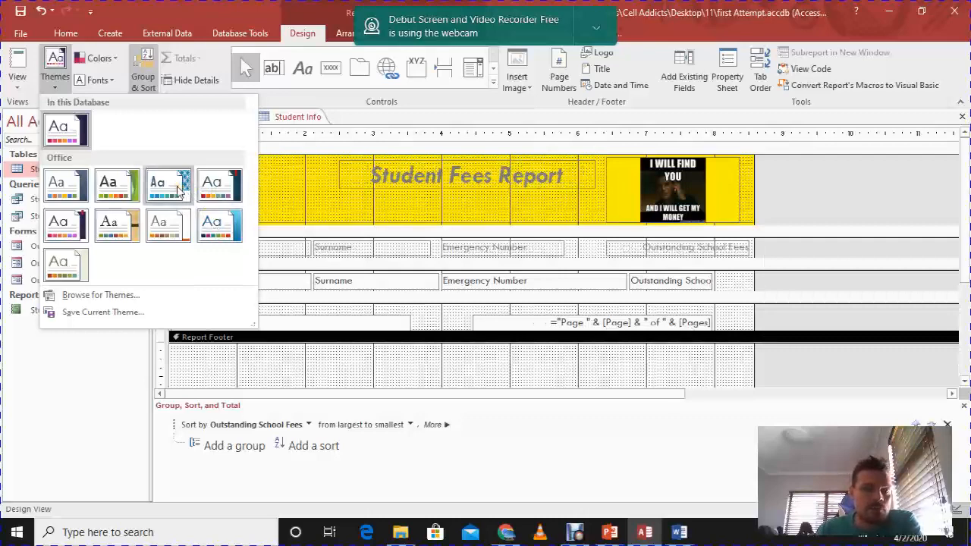
{"action": "mouse_move", "coordinate": [168, 184]}
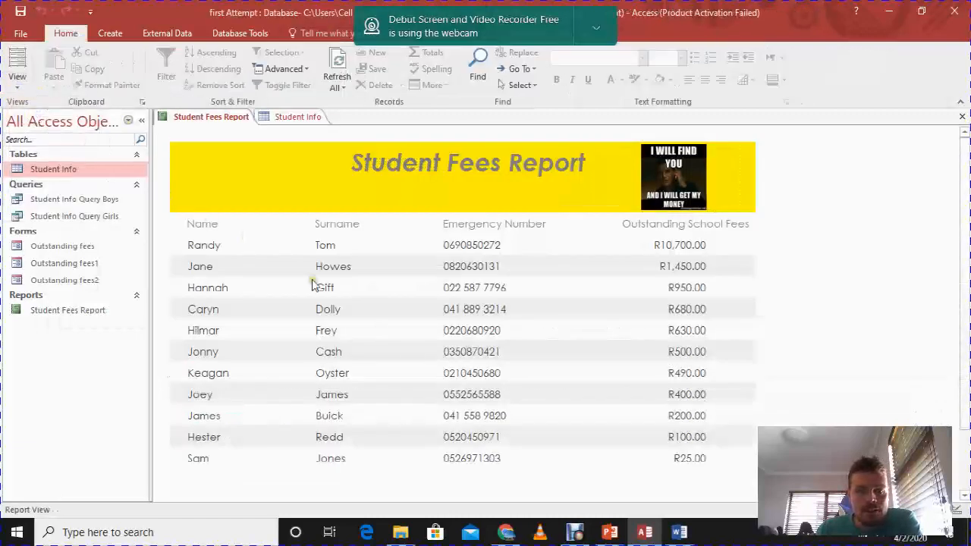
{"action": "scroll", "scroll_direction": "down", "scroll_amount": 3}
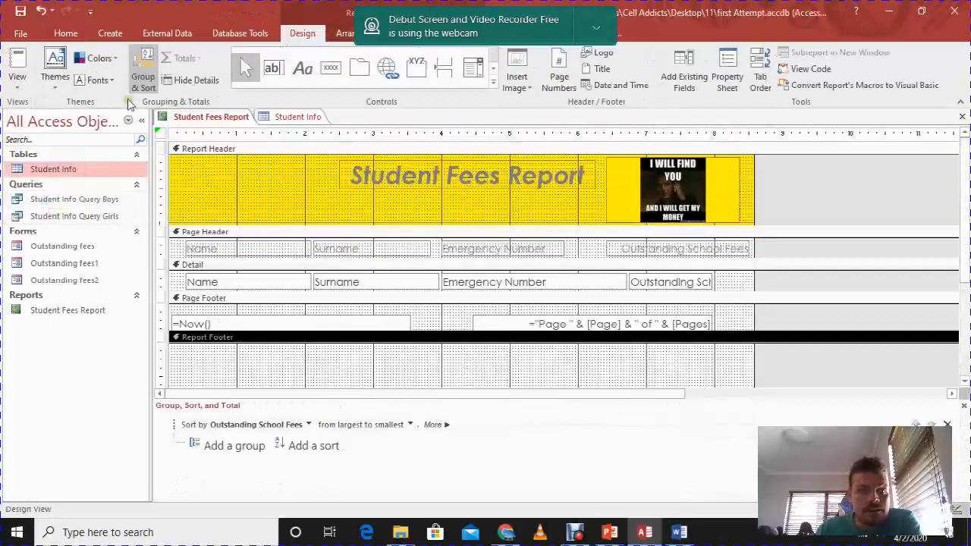
Apply the Organic theme from the Themes gallery and preview it in Report View.
{"action": "left_click", "coordinate": [54, 68]}
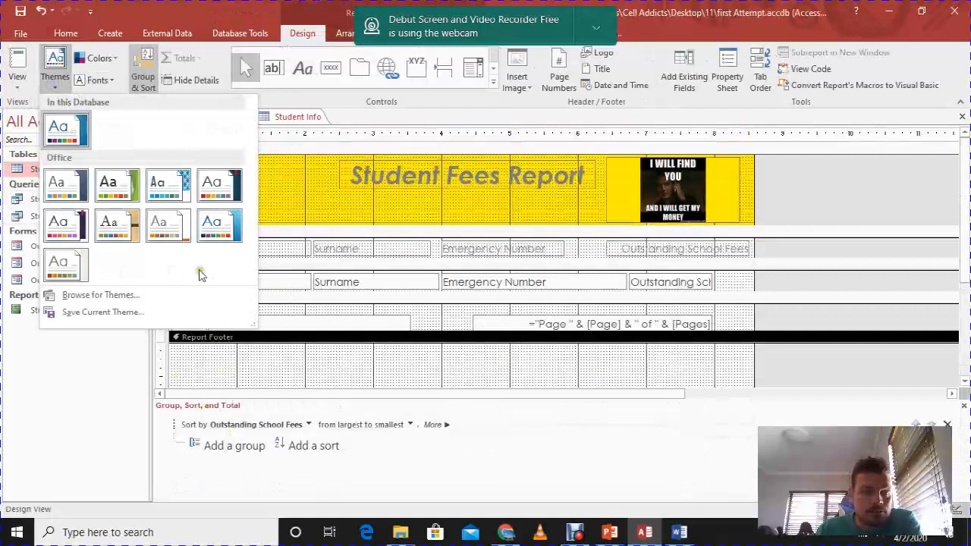
{"action": "mouse_move", "coordinate": [67, 129]}
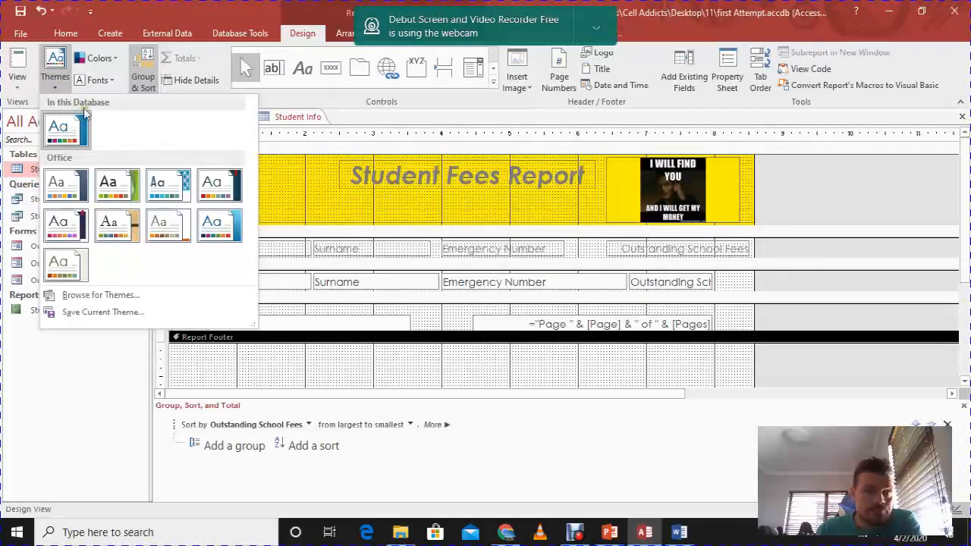
{"action": "mouse_move", "coordinate": [67, 129]}
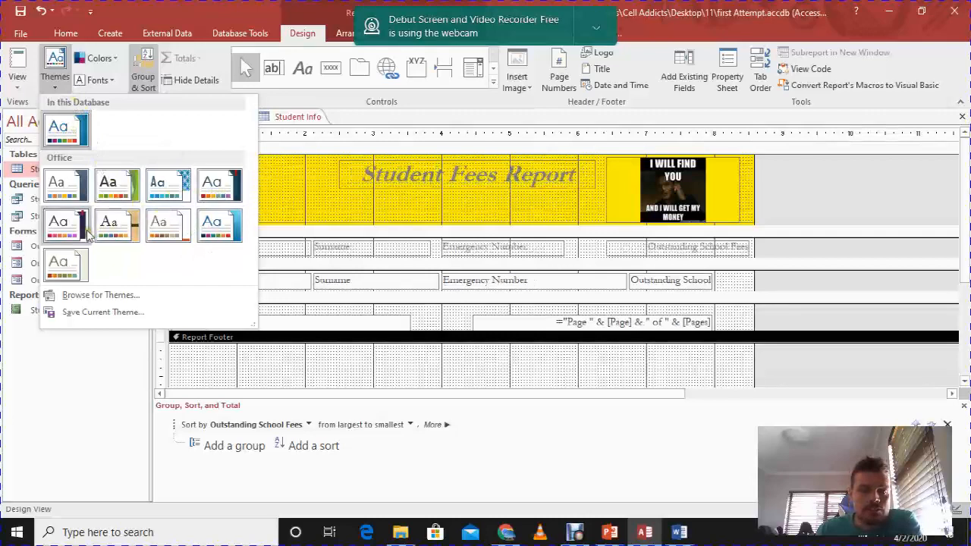
{"action": "mouse_move", "coordinate": [119, 221]}
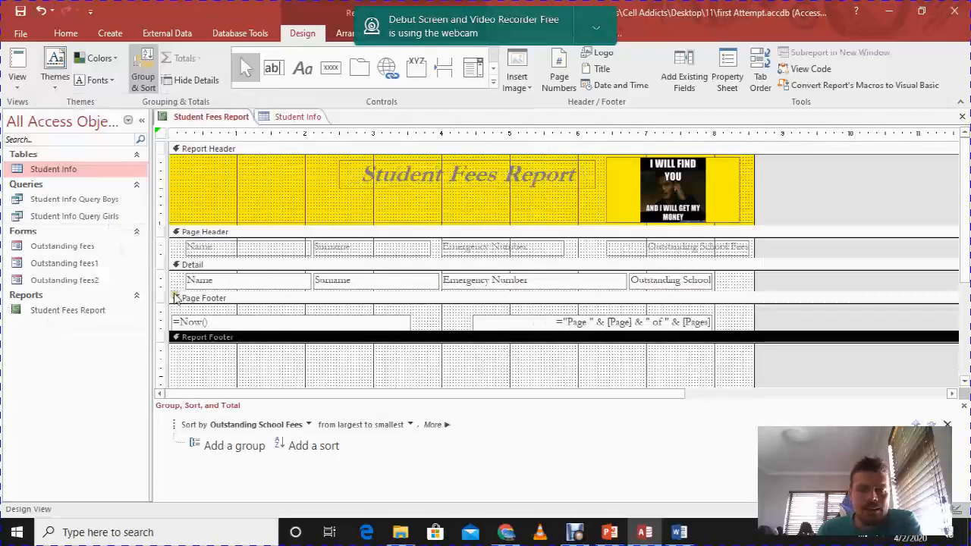
{"action": "left_click", "coordinate": [17, 66]}
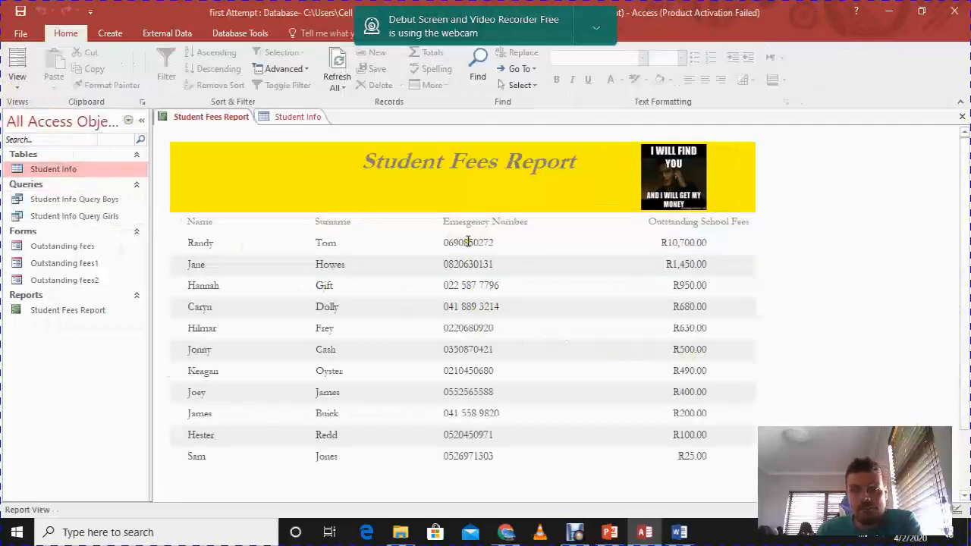
{"action": "mouse_move", "coordinate": [801, 211]}
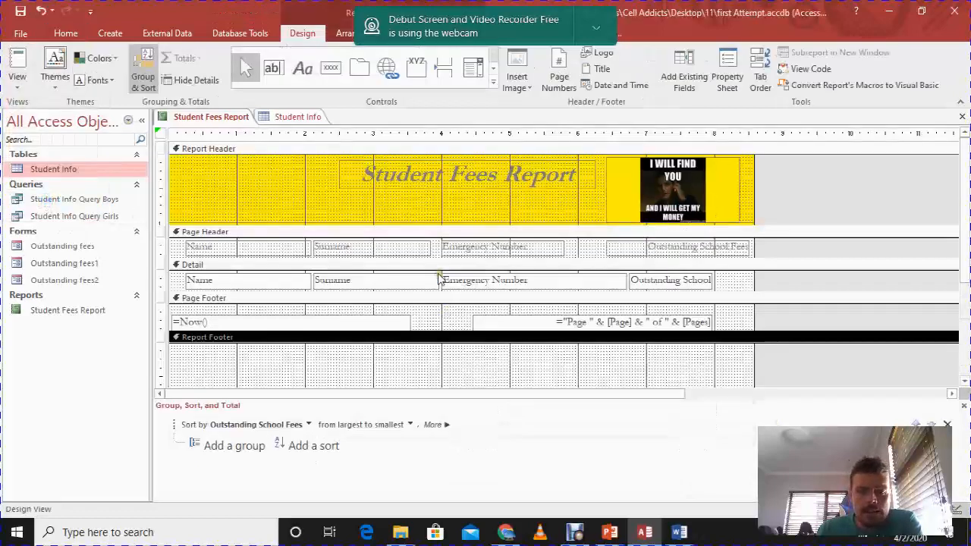
Set Report Footer and Page Header back colour to reddish brown and Detail to light blue.
{"action": "left_click", "coordinate": [375, 279]}
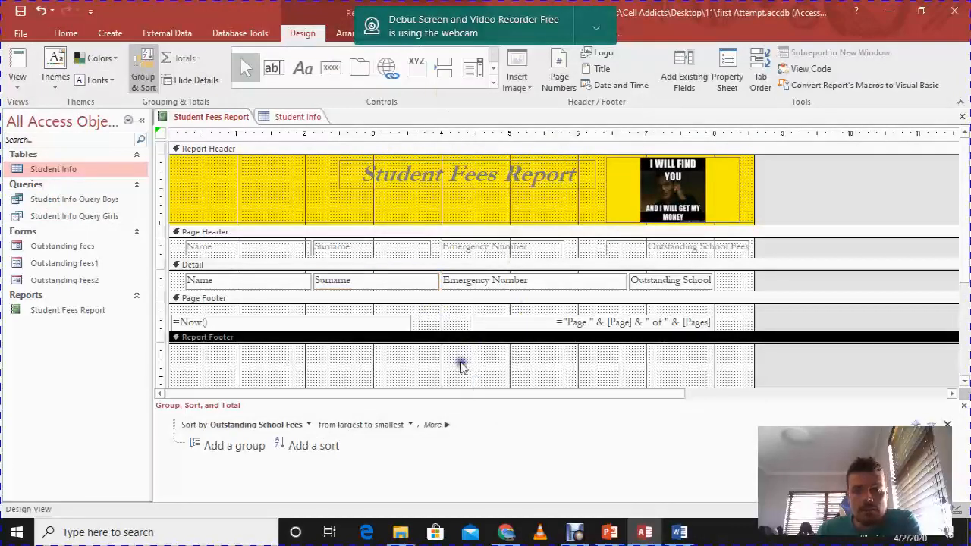
{"action": "right_click", "coordinate": [461, 364]}
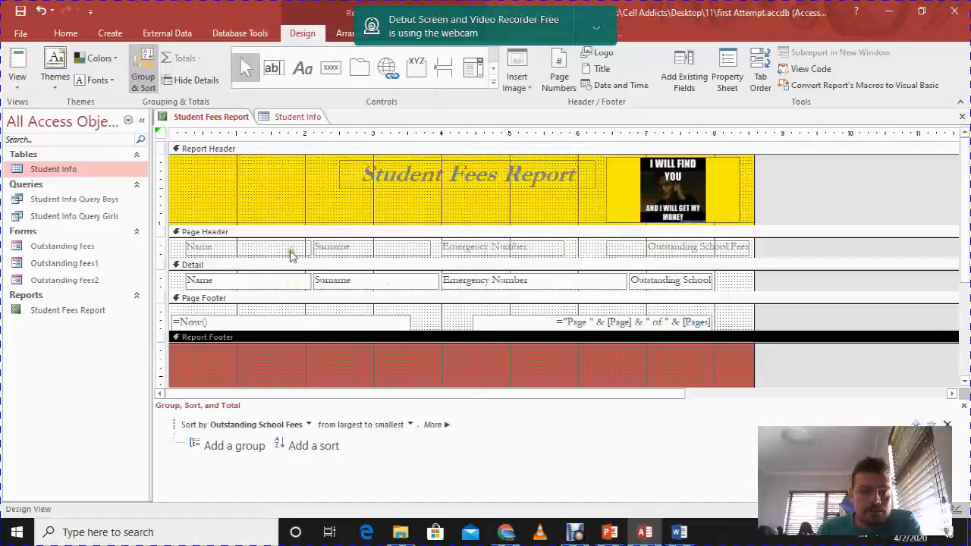
{"action": "right_click", "coordinate": [584, 251]}
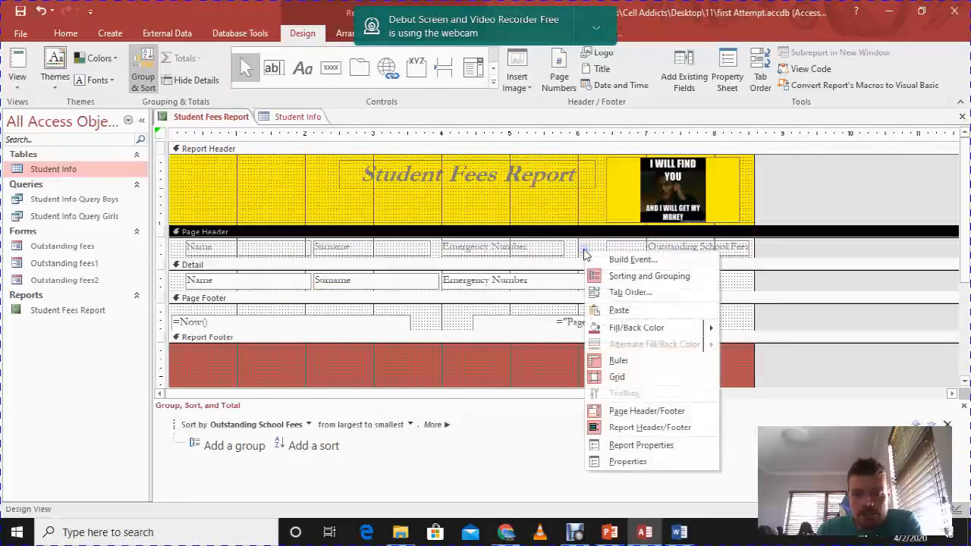
{"action": "left_click", "coordinate": [636, 328]}
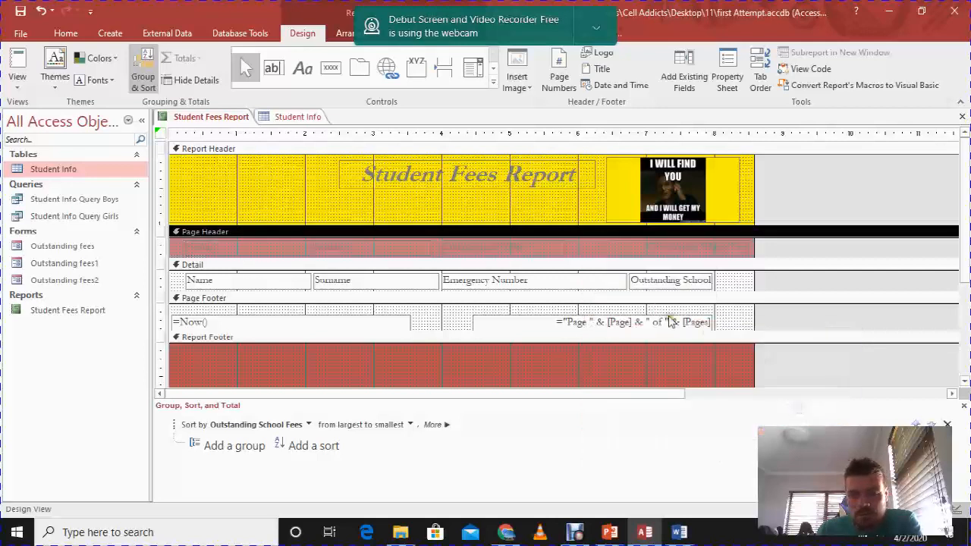
{"action": "right_click", "coordinate": [667, 320]}
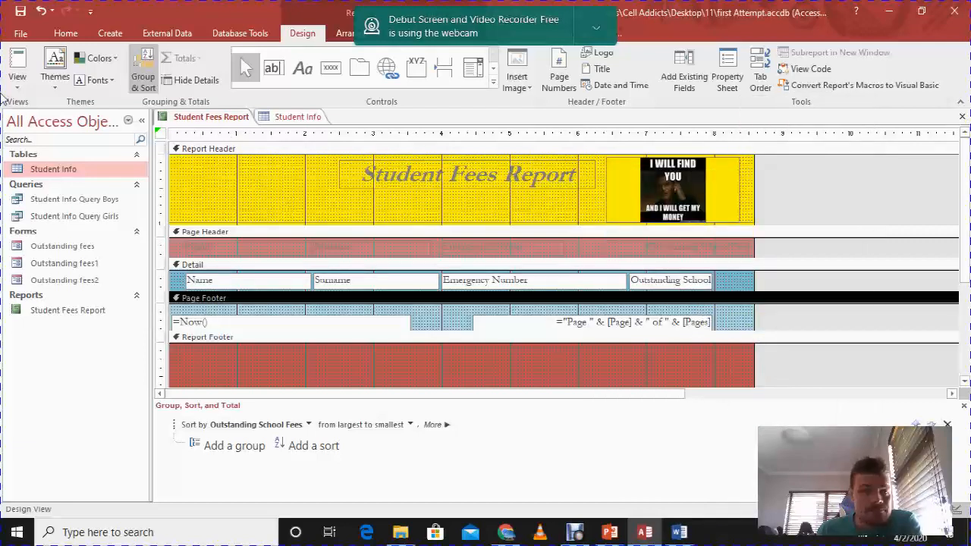
Preview the coloured sections in Report View.
{"action": "left_click", "coordinate": [16, 63]}
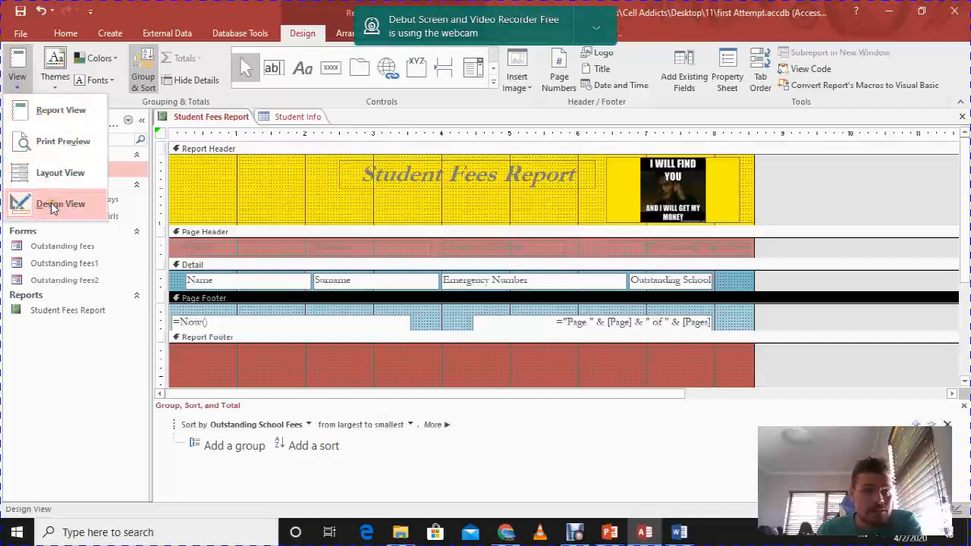
{"action": "left_click", "coordinate": [61, 109]}
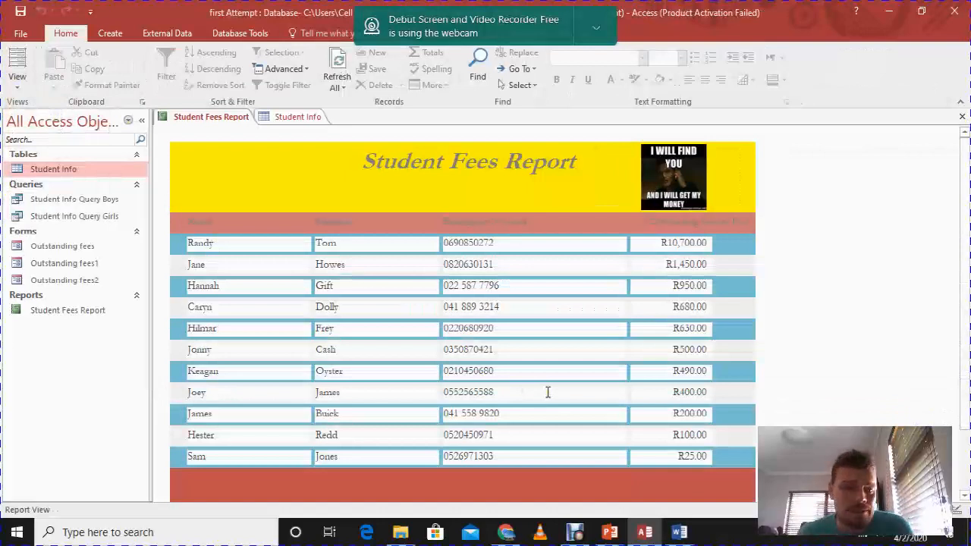
In Design View, give the Name, Surname and Emergency Number text boxes an orange Shape Fill.
{"action": "left_click", "coordinate": [16, 67]}
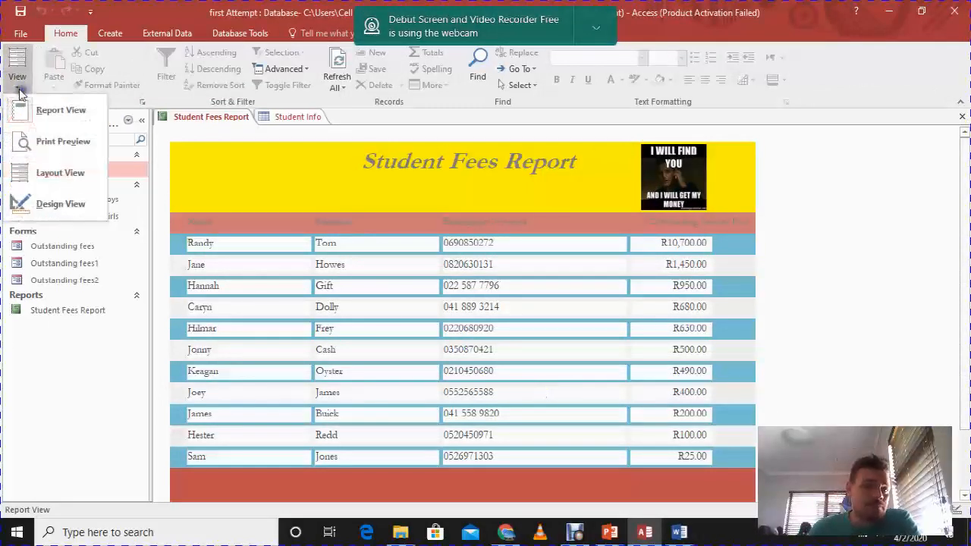
{"action": "left_click", "coordinate": [61, 203]}
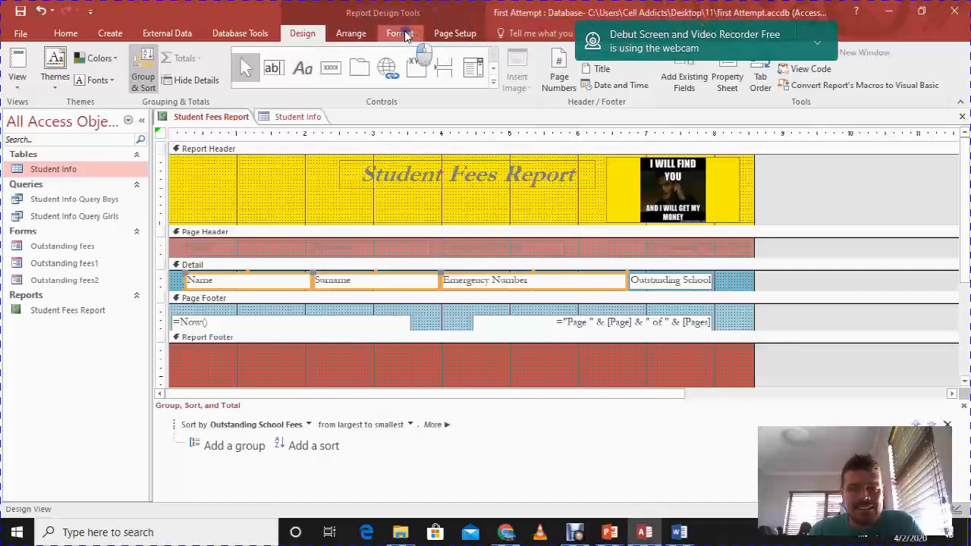
{"action": "left_click", "coordinate": [400, 34]}
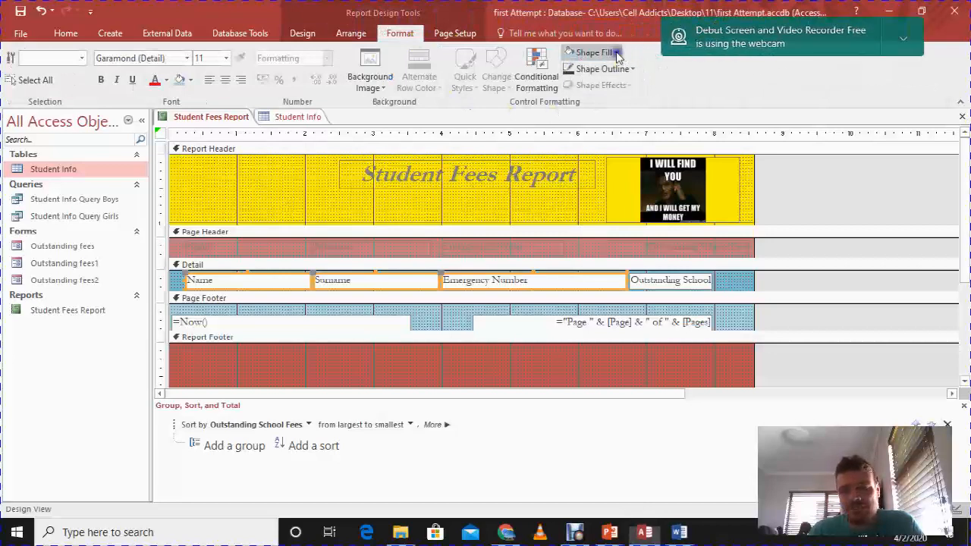
{"action": "left_click", "coordinate": [592, 52]}
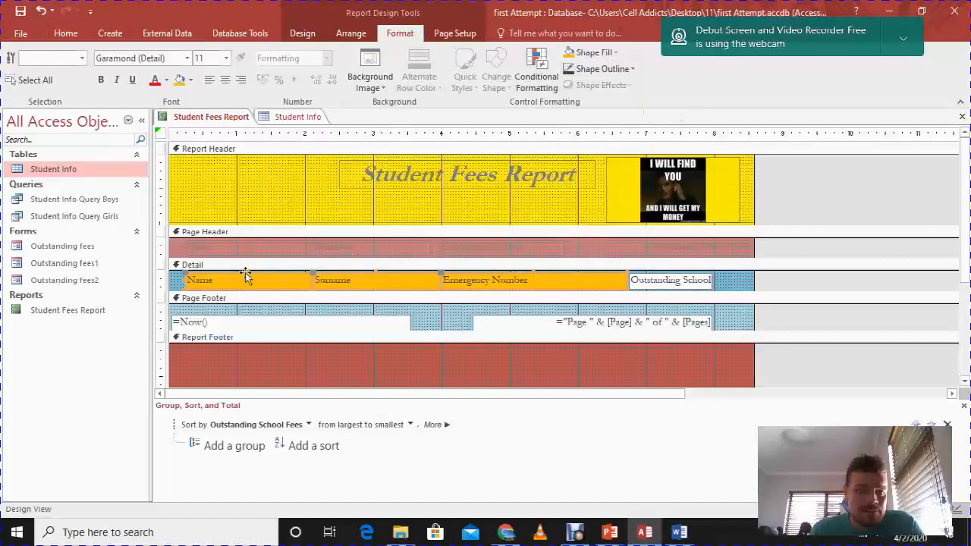
Preview the orange field fills in Report View and return to Design View.
{"action": "left_click", "coordinate": [65, 33]}
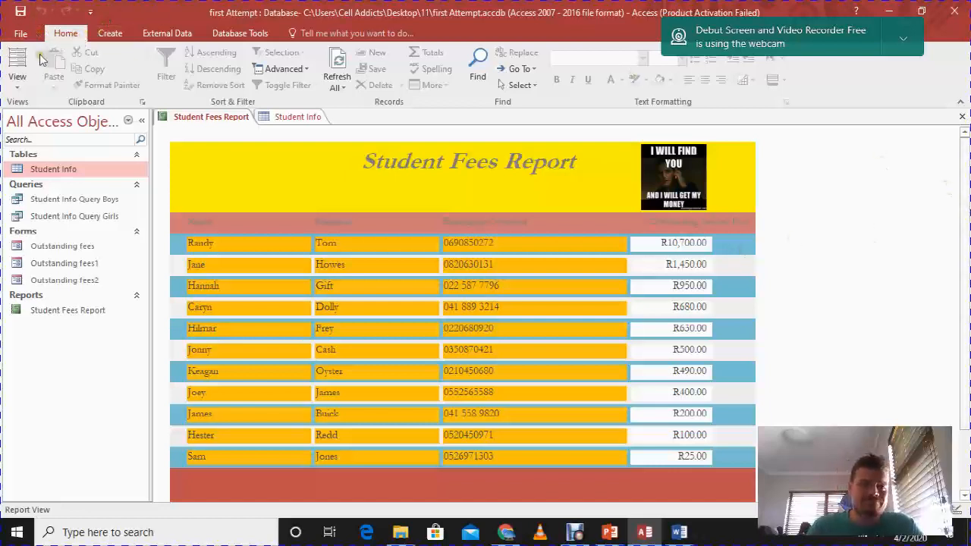
{"action": "left_click", "coordinate": [17, 68]}
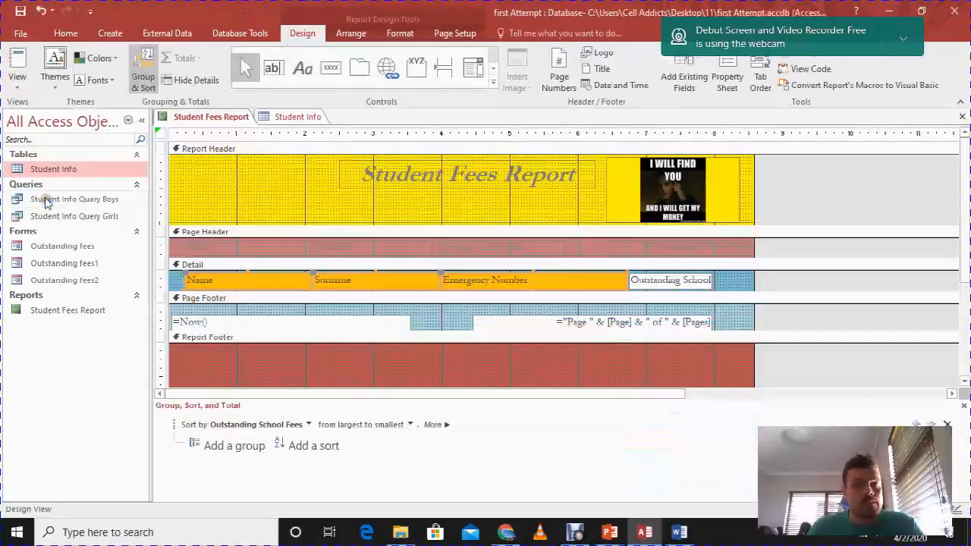